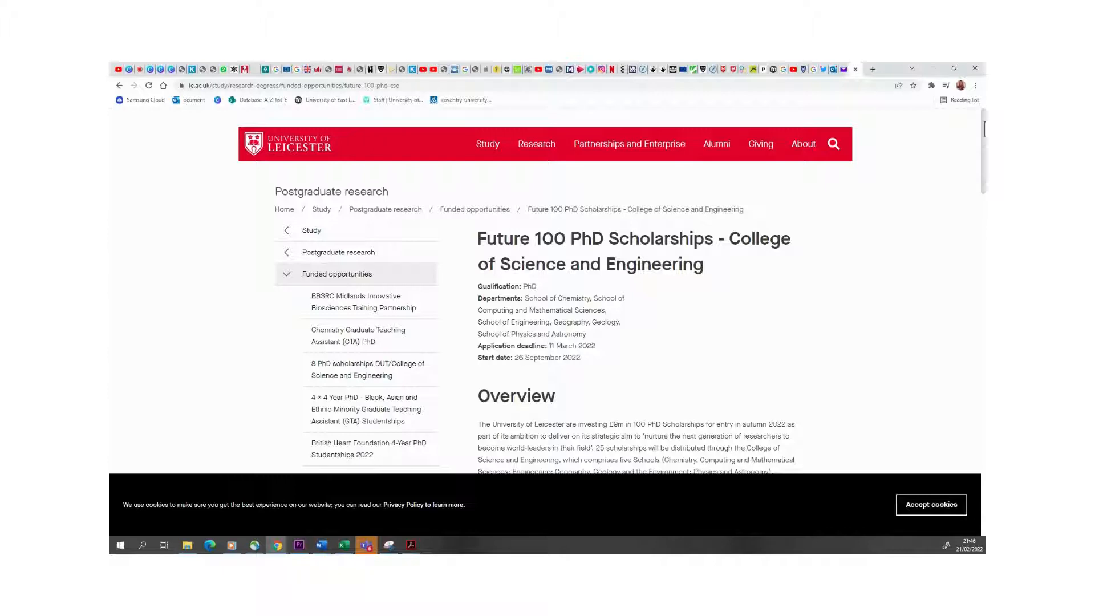
mouse_move(980, 138)
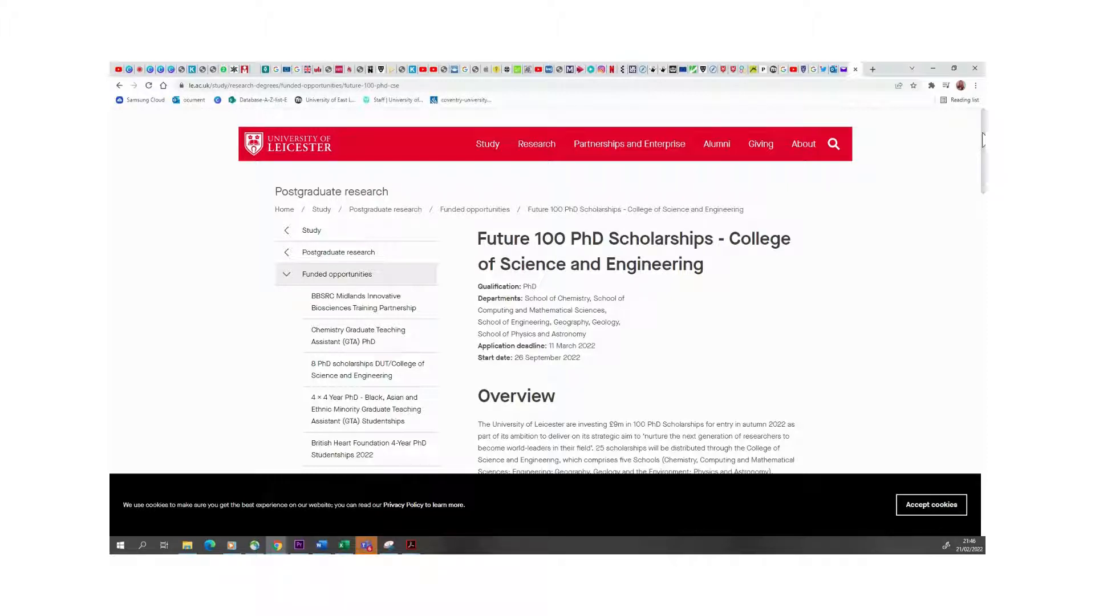
mouse_move(512, 256)
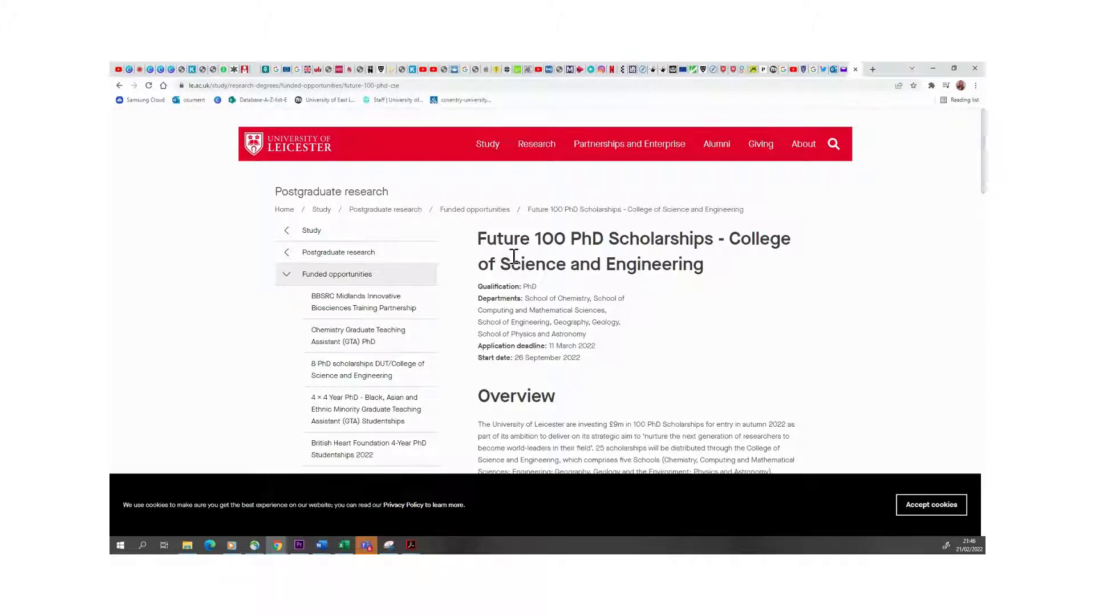
mouse_move(575, 253)
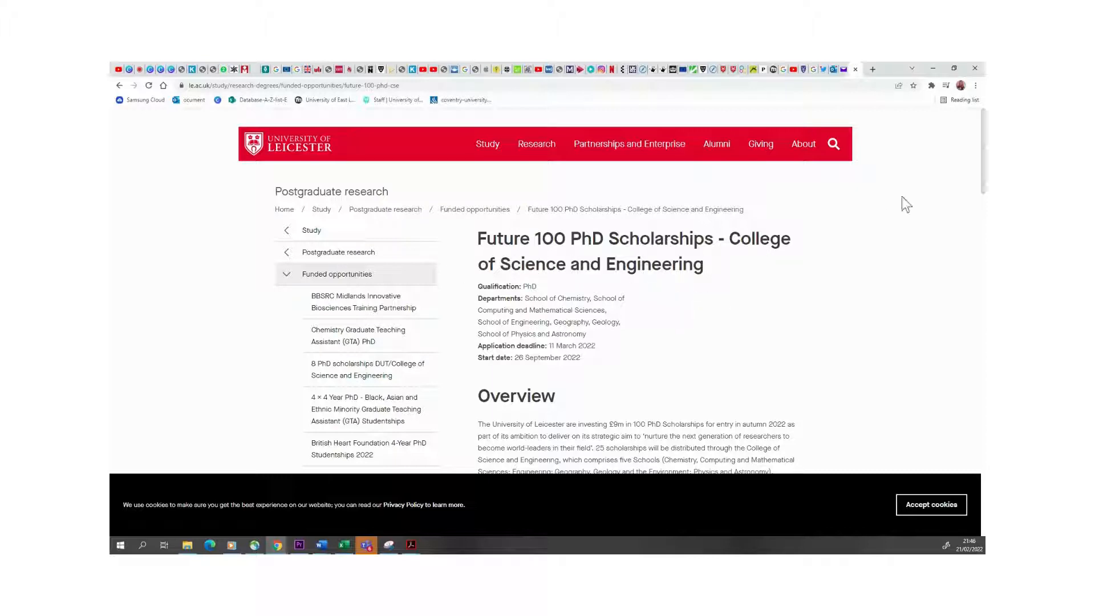
Step: Scroll past the Chemistry, Computing, Engineering, Geography and Physics project lists to the Funding heading
scroll(down, 3)
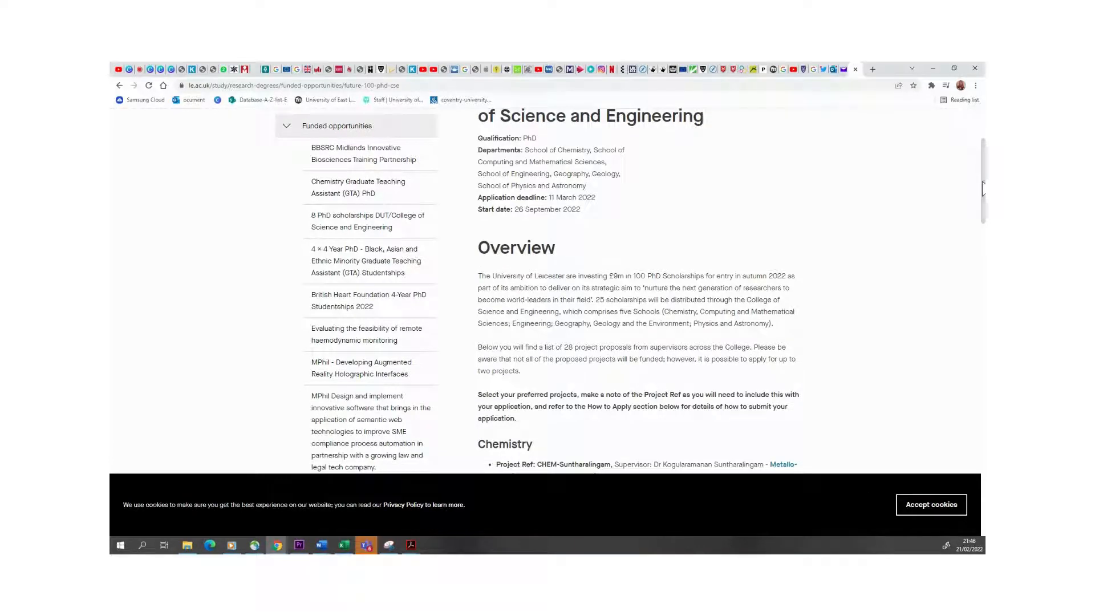
scroll(down, 3)
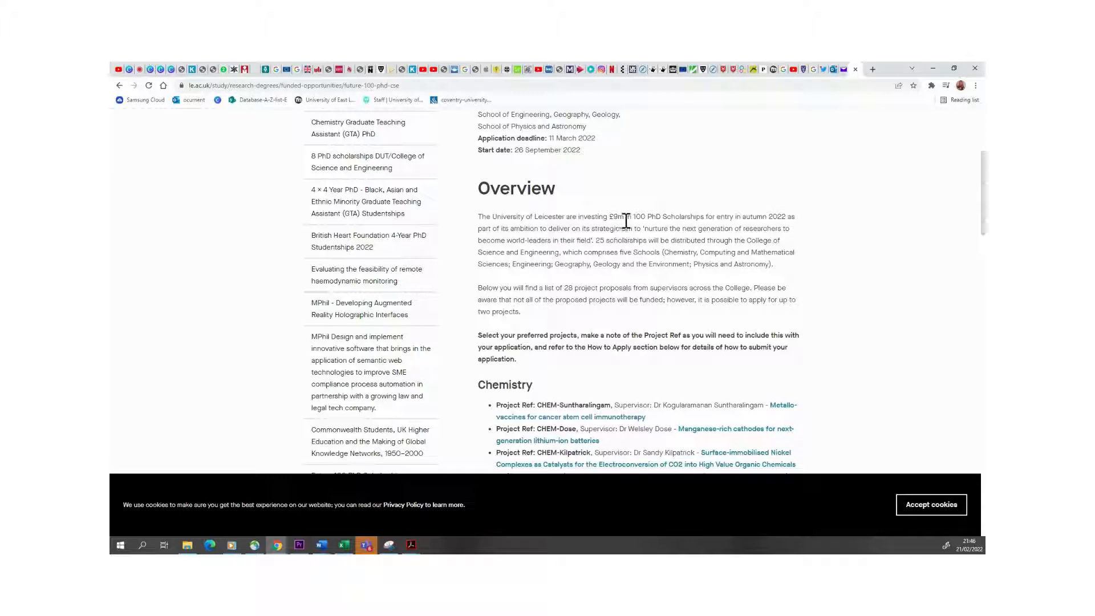
mouse_move(688, 229)
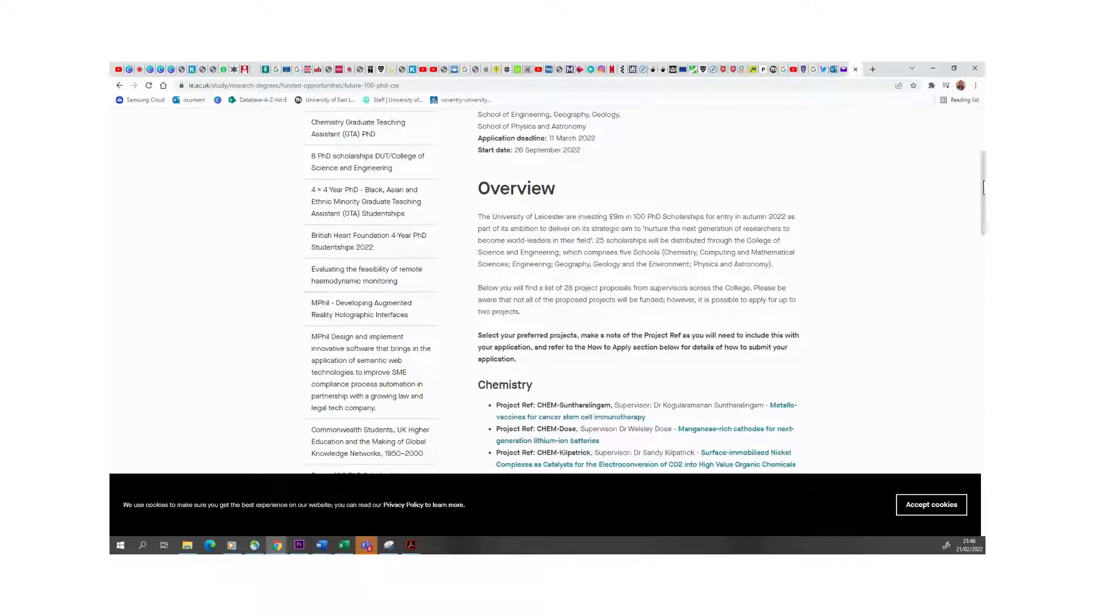
scroll(down, 3)
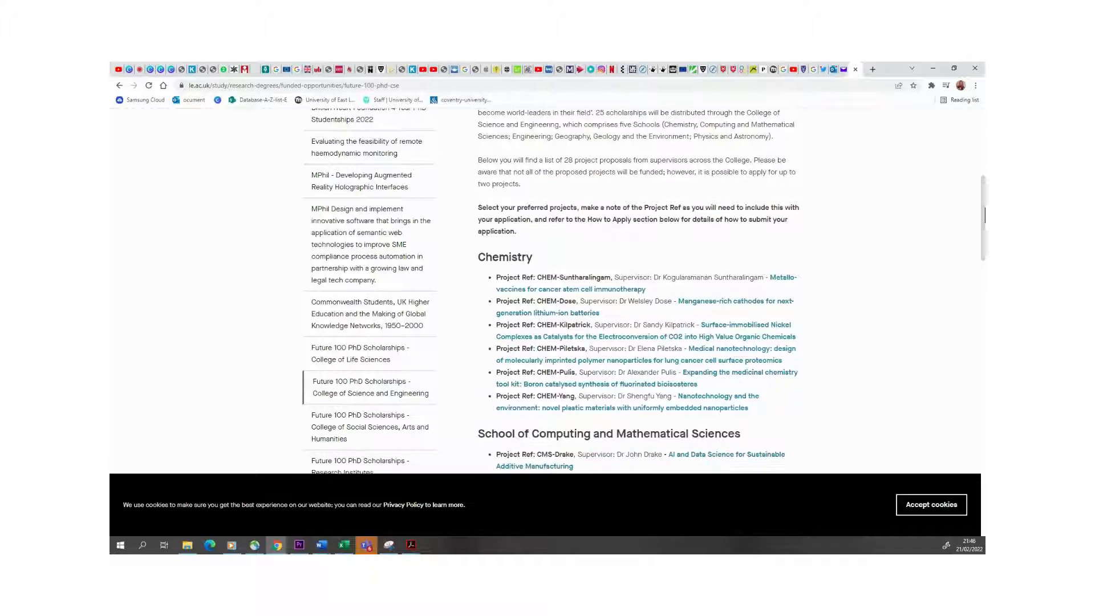
scroll(down, 3)
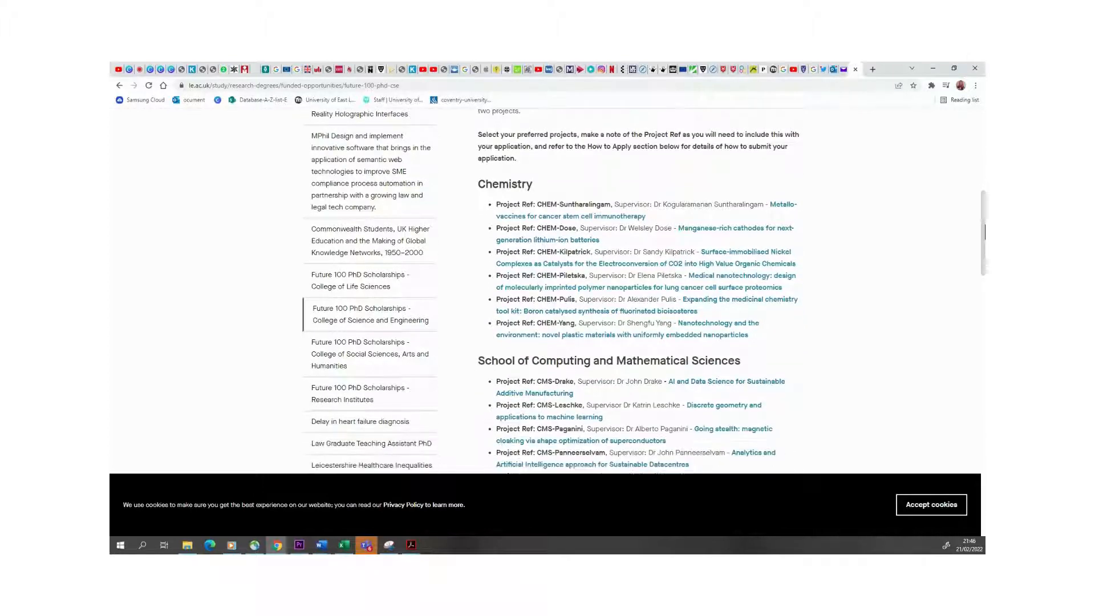
scroll(down, 3)
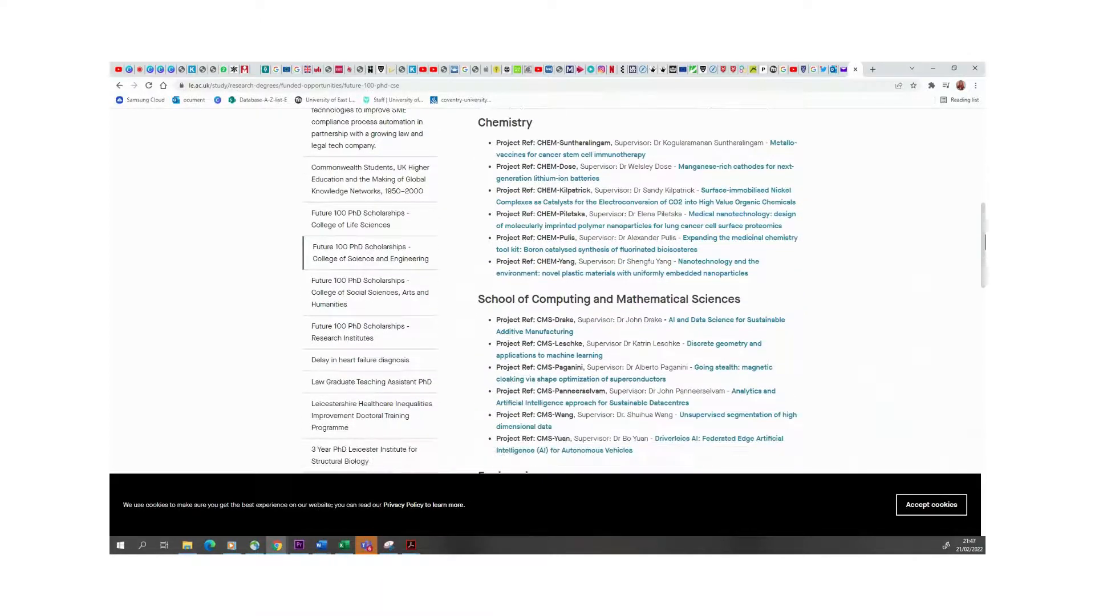
scroll(down, 3)
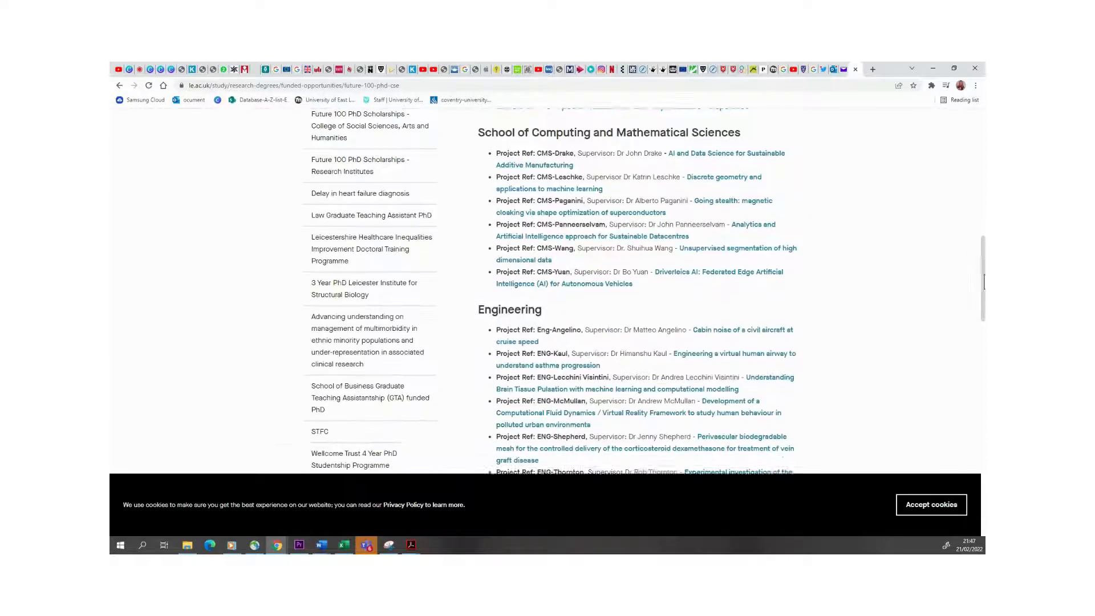
scroll(down, 3)
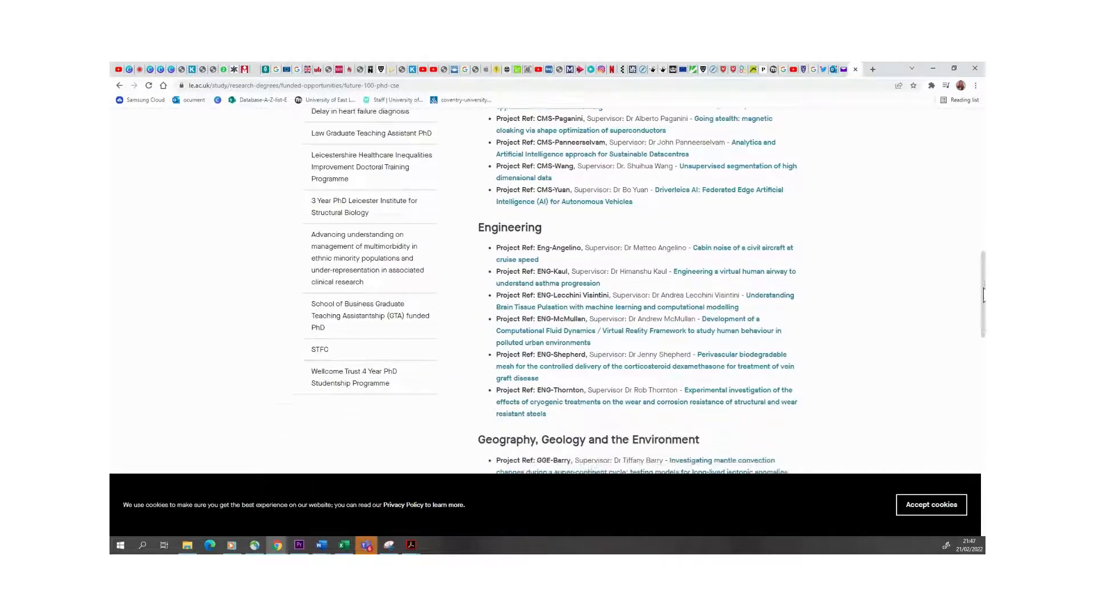
scroll(down, 3)
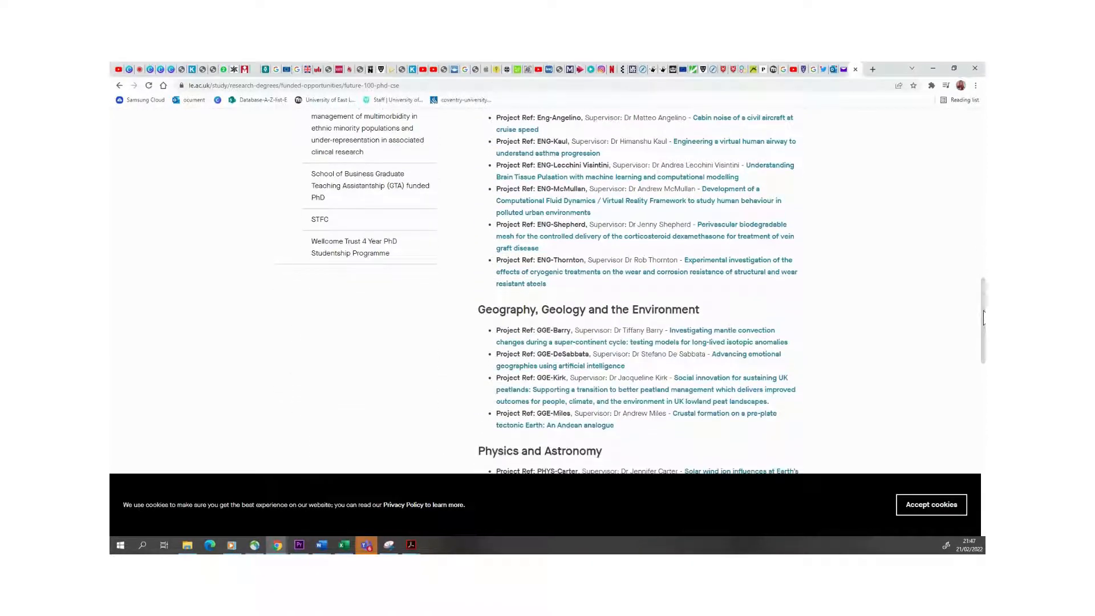
scroll(down, 3)
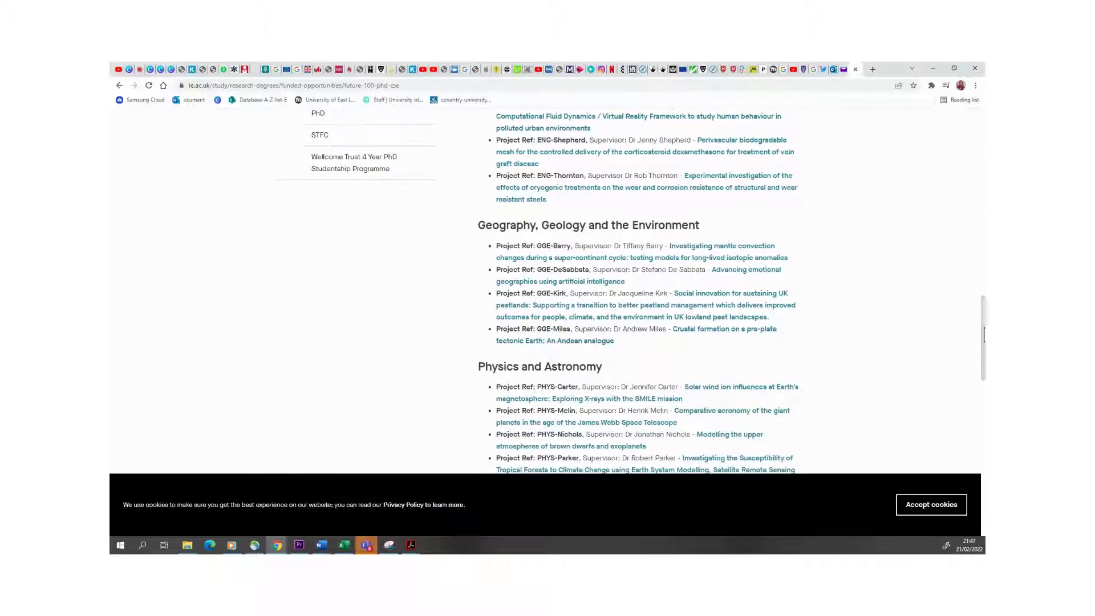
scroll(down, 3)
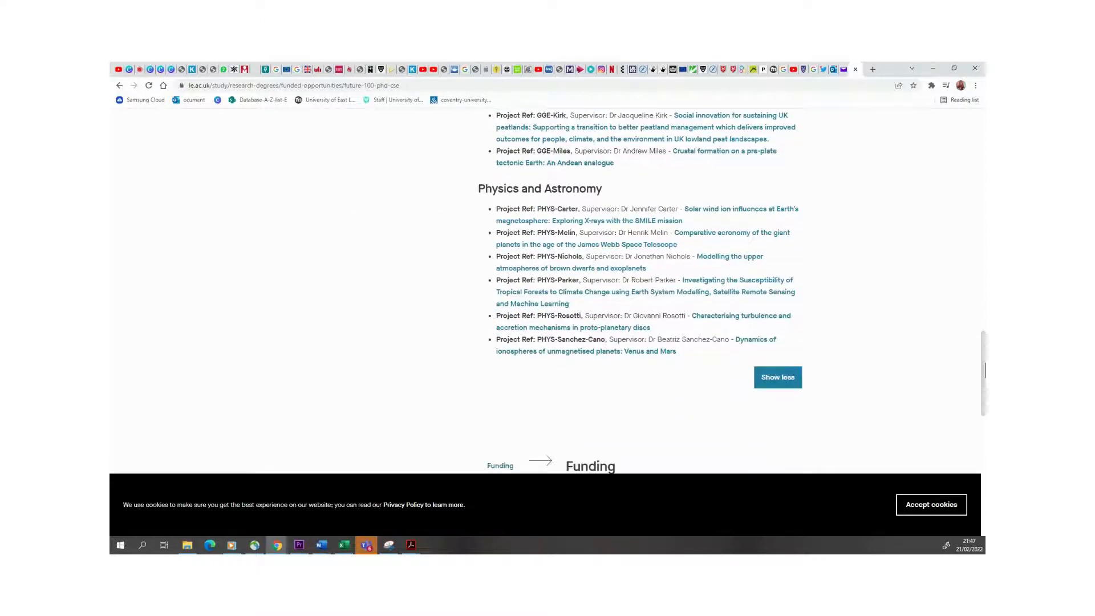
Step: Scroll into the Funding section and highlight the tuition fees at UK rate line
scroll(down, 3)
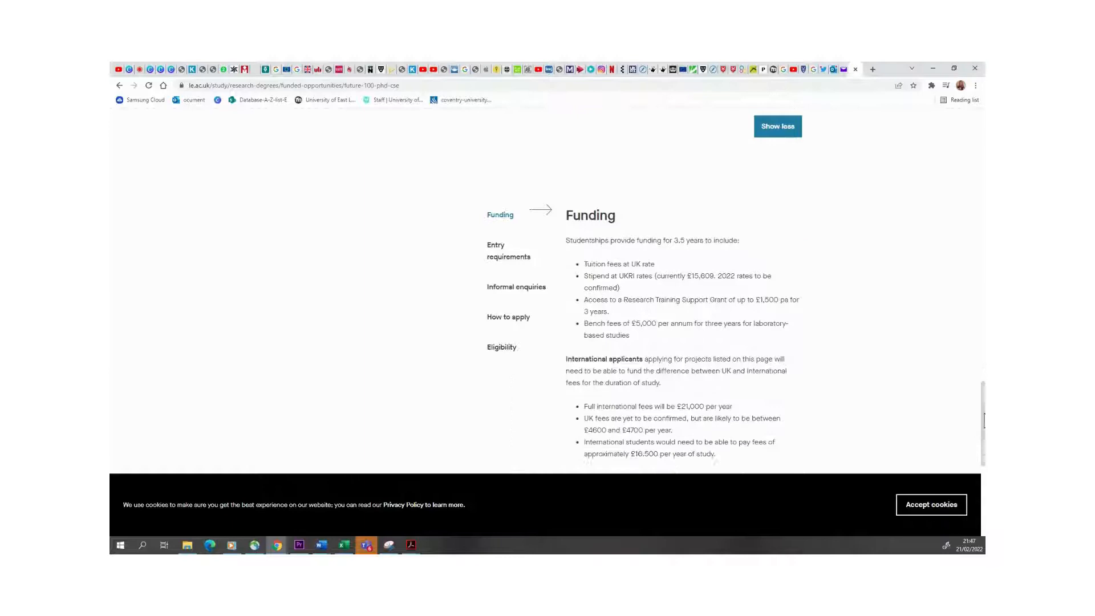
scroll(down, 3)
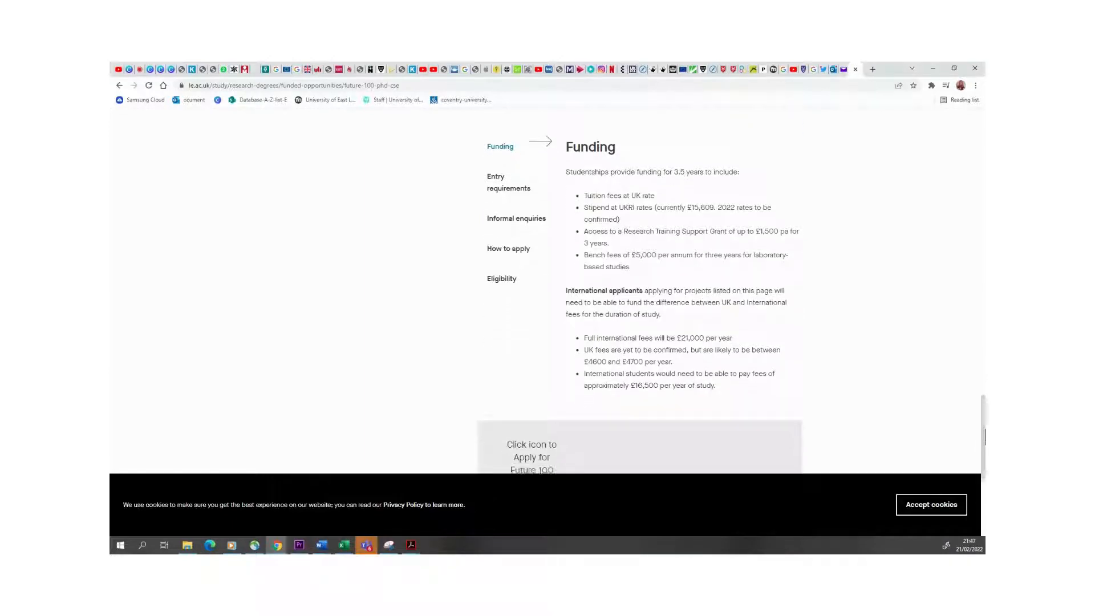
scroll(down, 3)
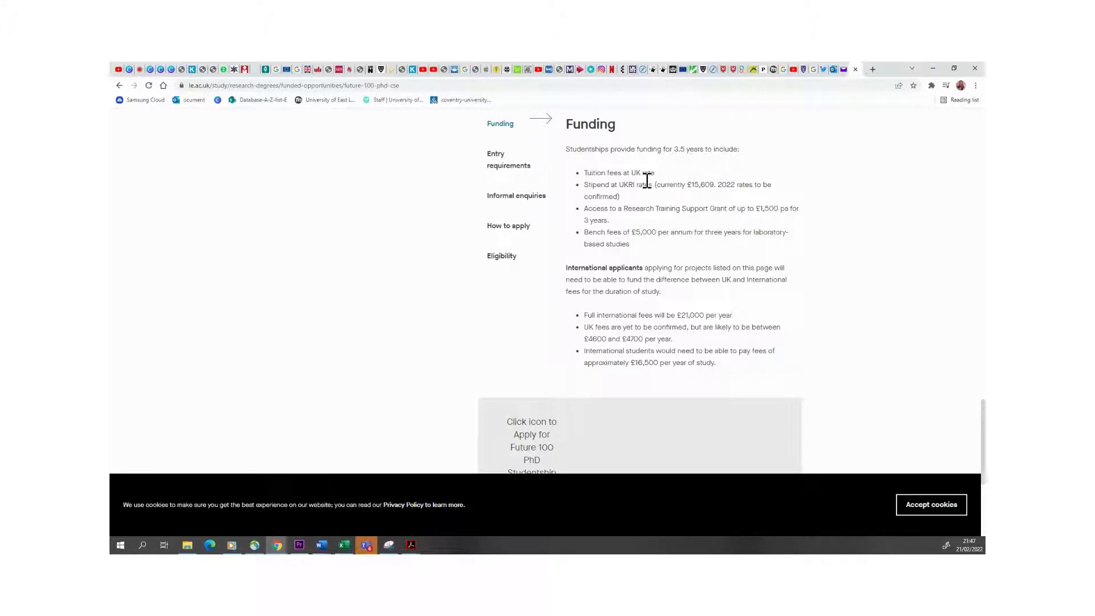
mouse_move(587, 183)
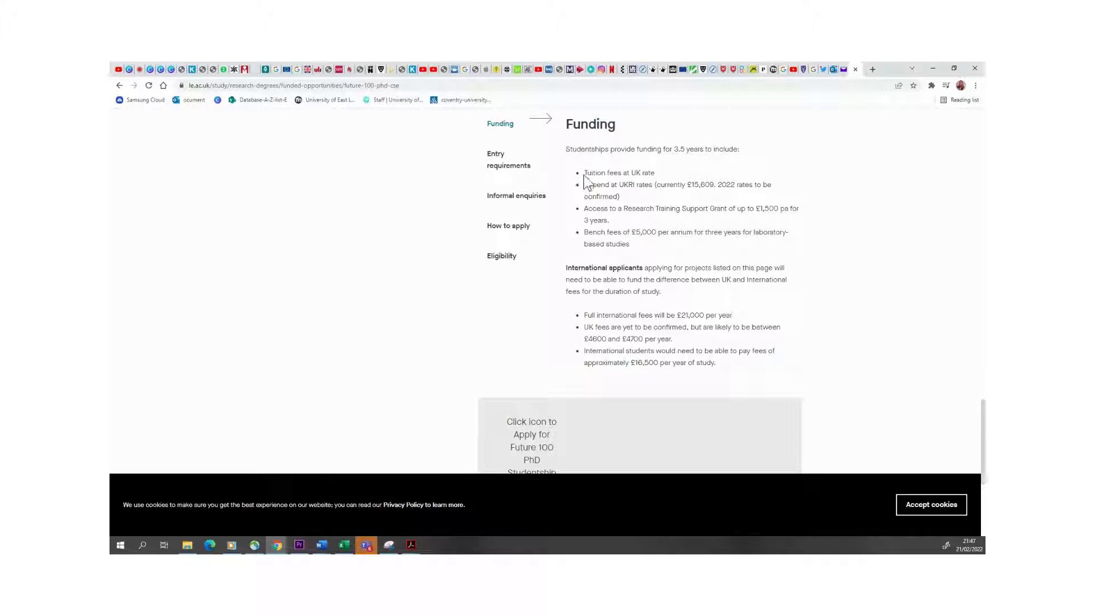
double_click(619, 172)
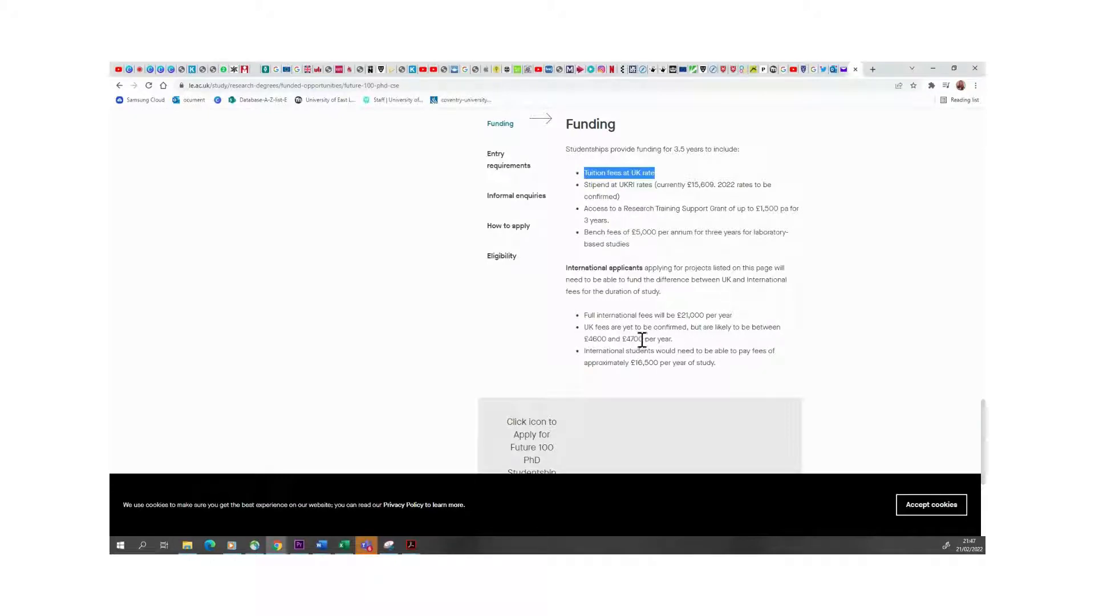
Step: Highlight the £21,000 full international fee and the £16,500 international student fee
drag(584, 339, 642, 338)
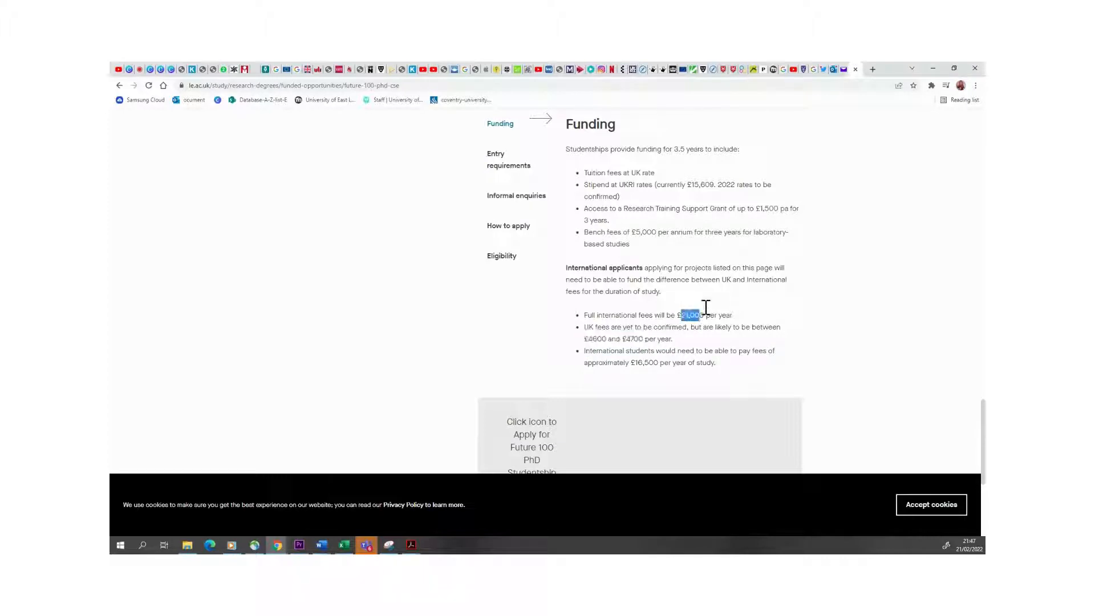
drag(688, 315, 719, 315)
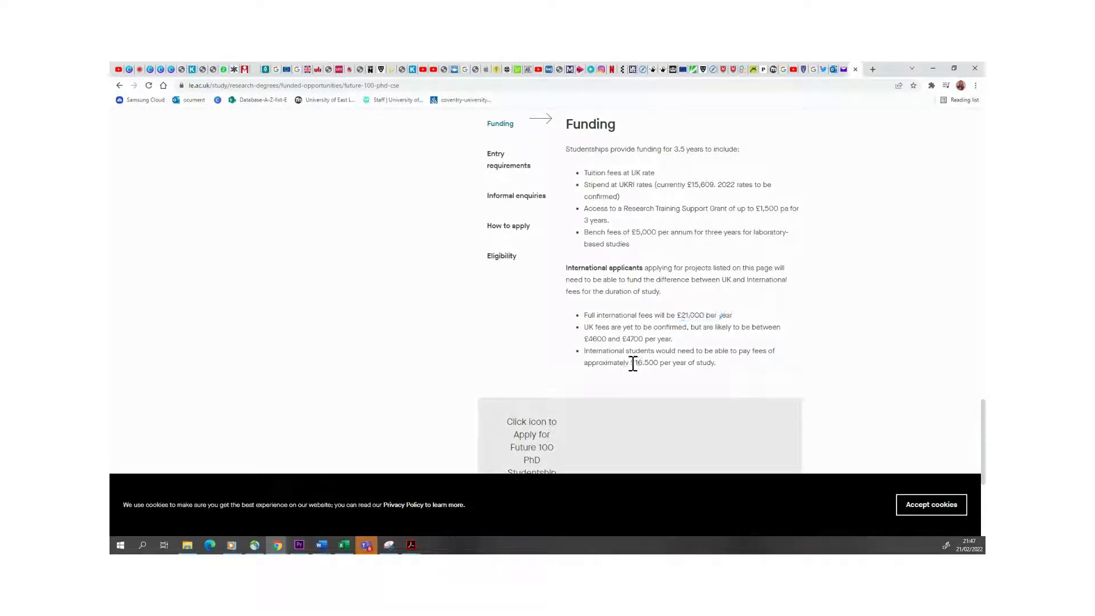
double_click(643, 363)
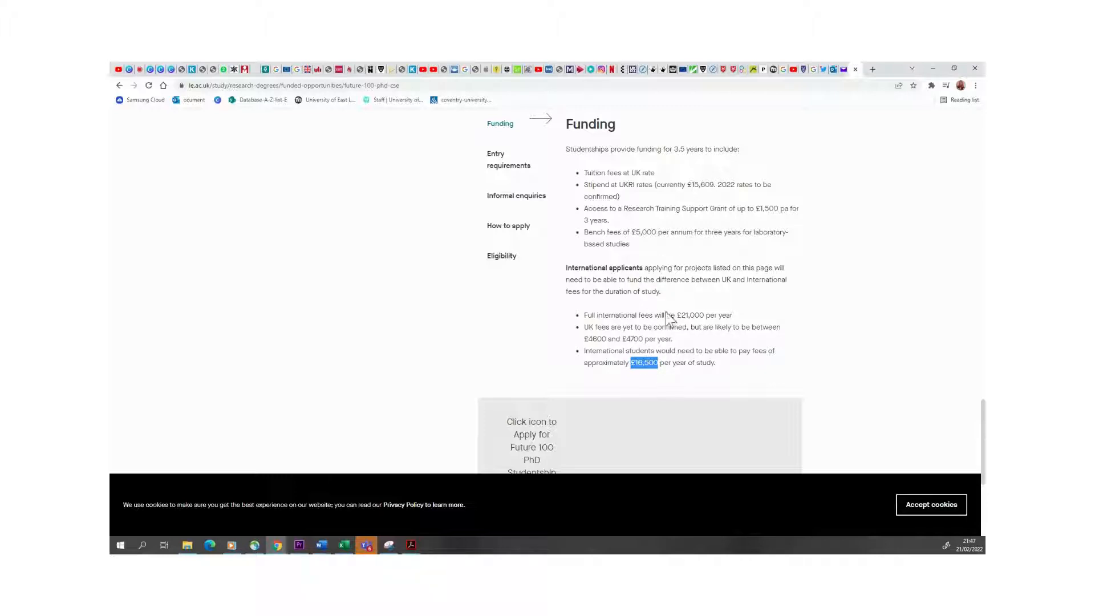
mouse_move(655, 352)
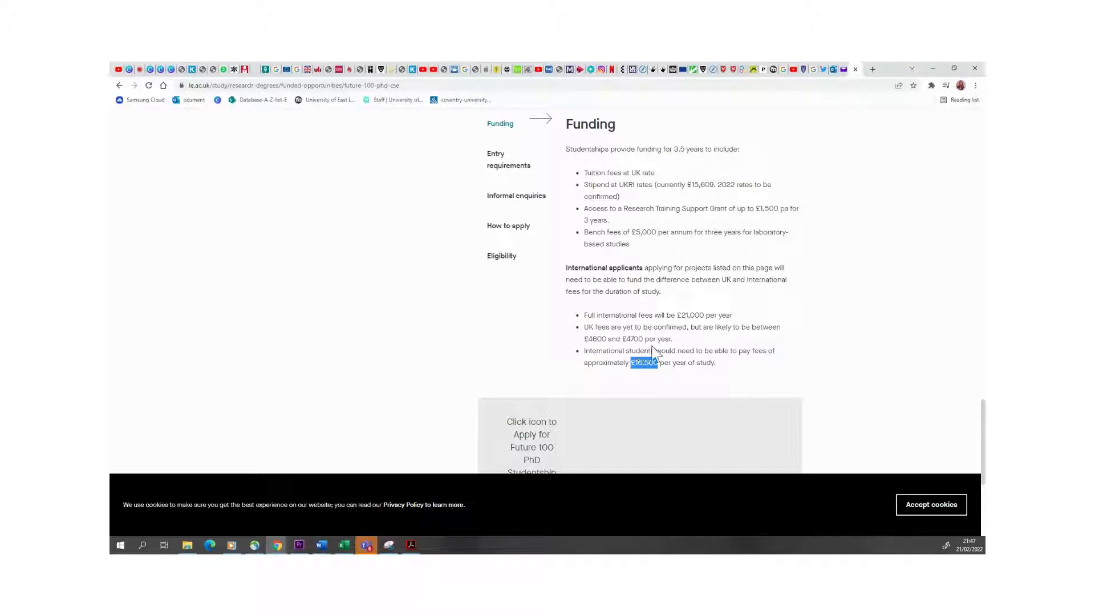
mouse_move(660, 336)
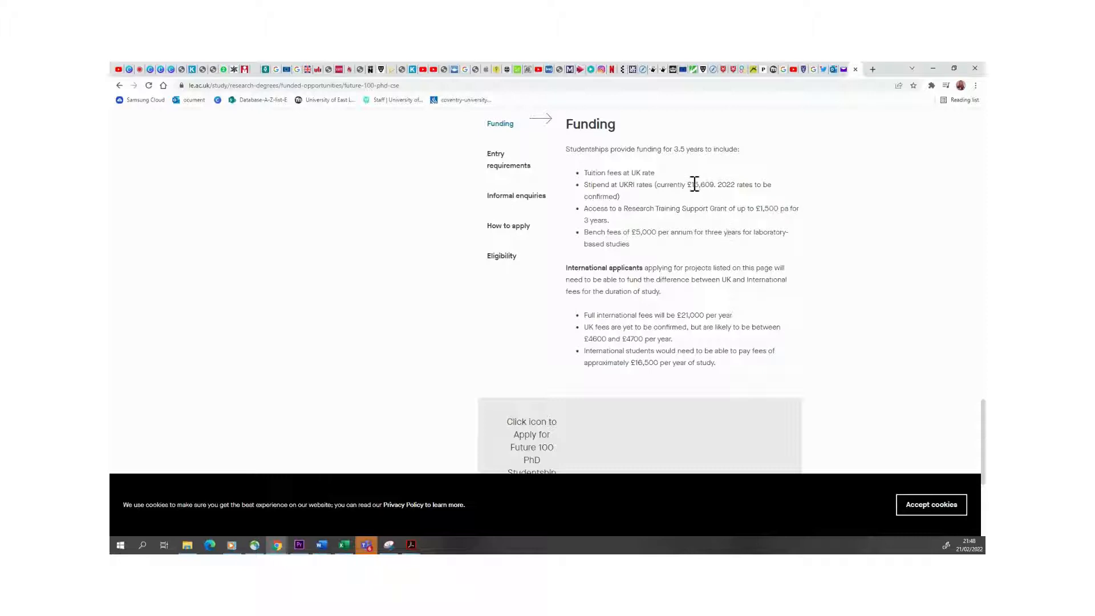
Step: Highlight £5,000 in the laboratory bench fees bullet
double_click(703, 184)
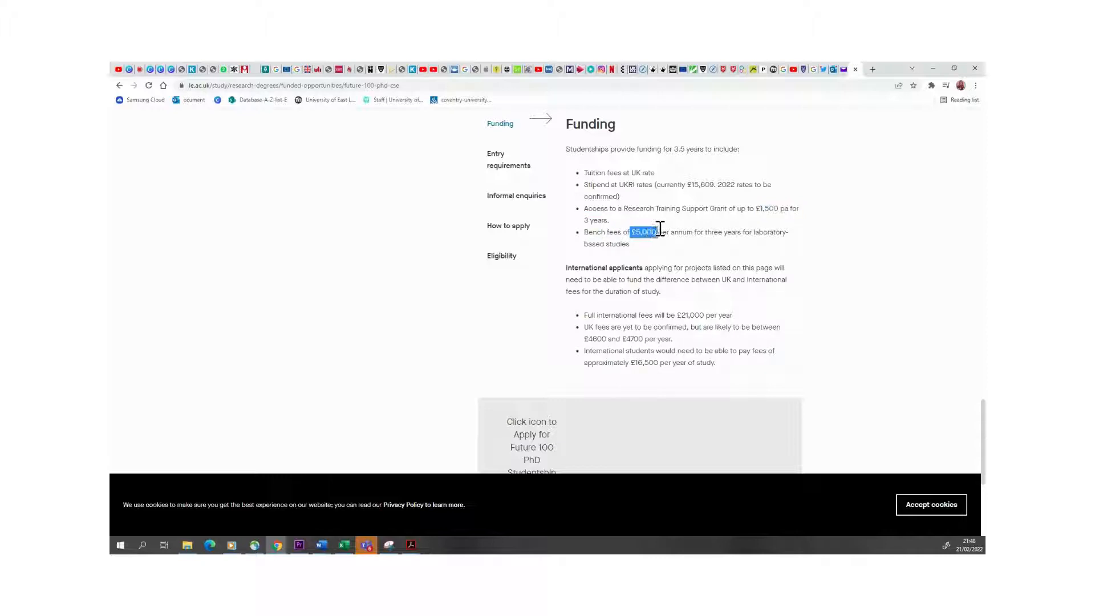
mouse_move(655, 311)
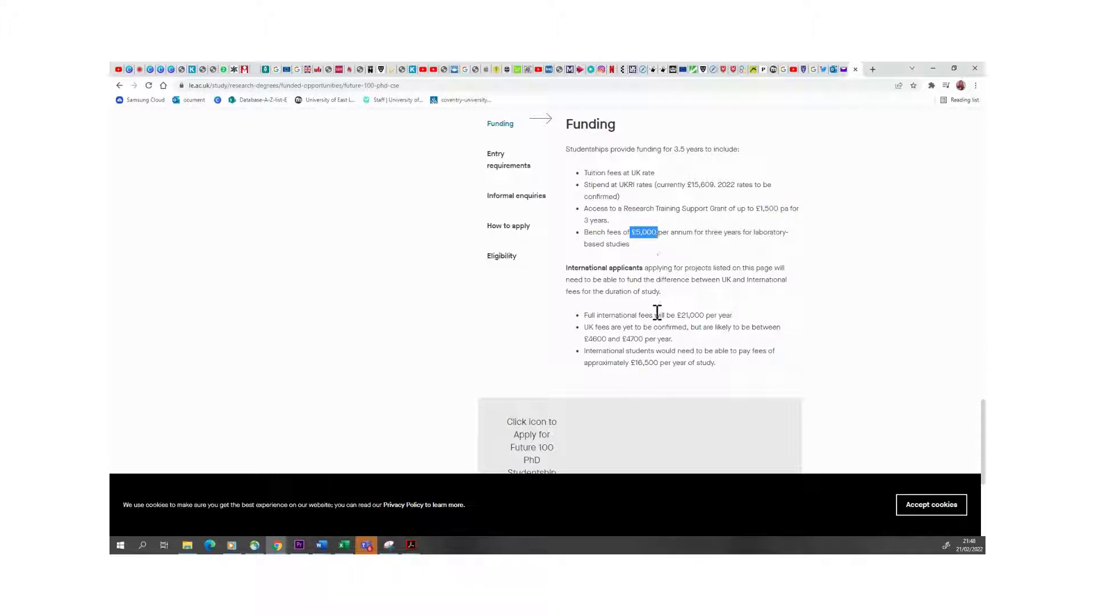
mouse_move(632, 363)
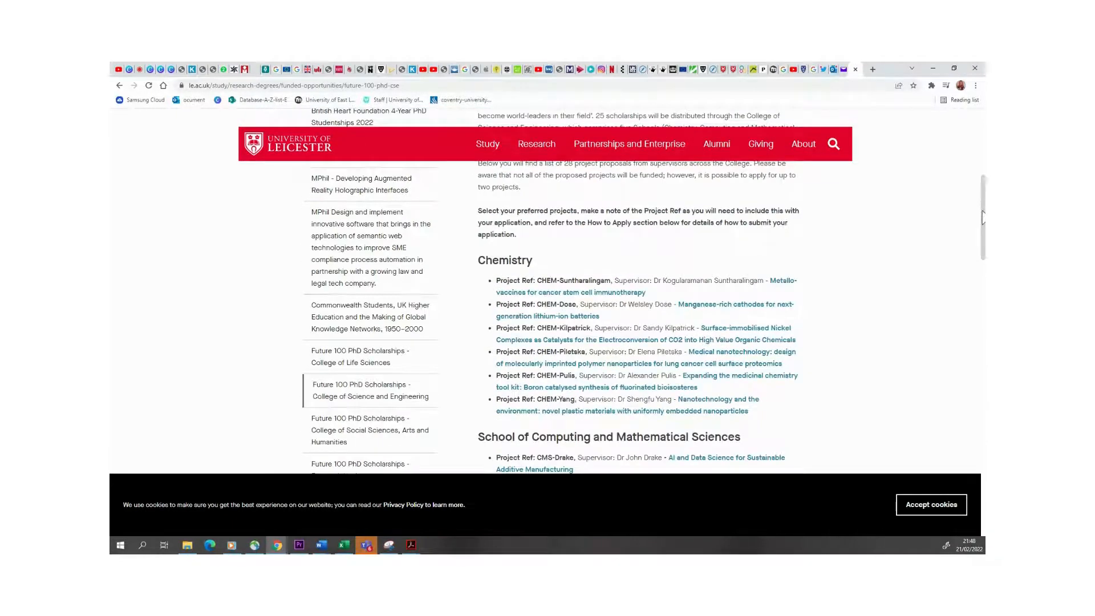
scroll(up, 3)
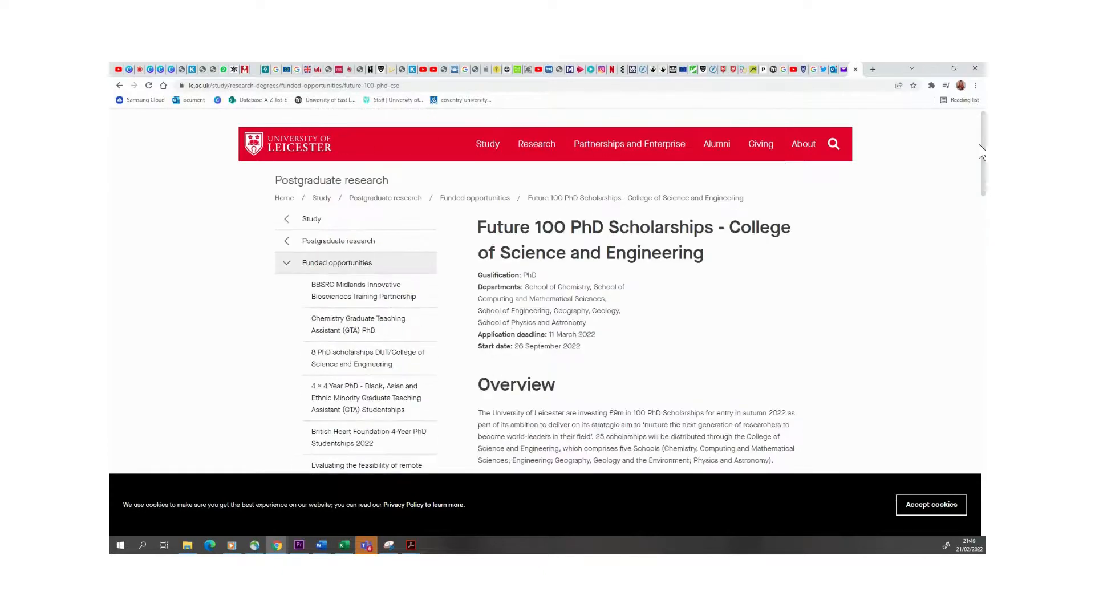
scroll(down, 3)
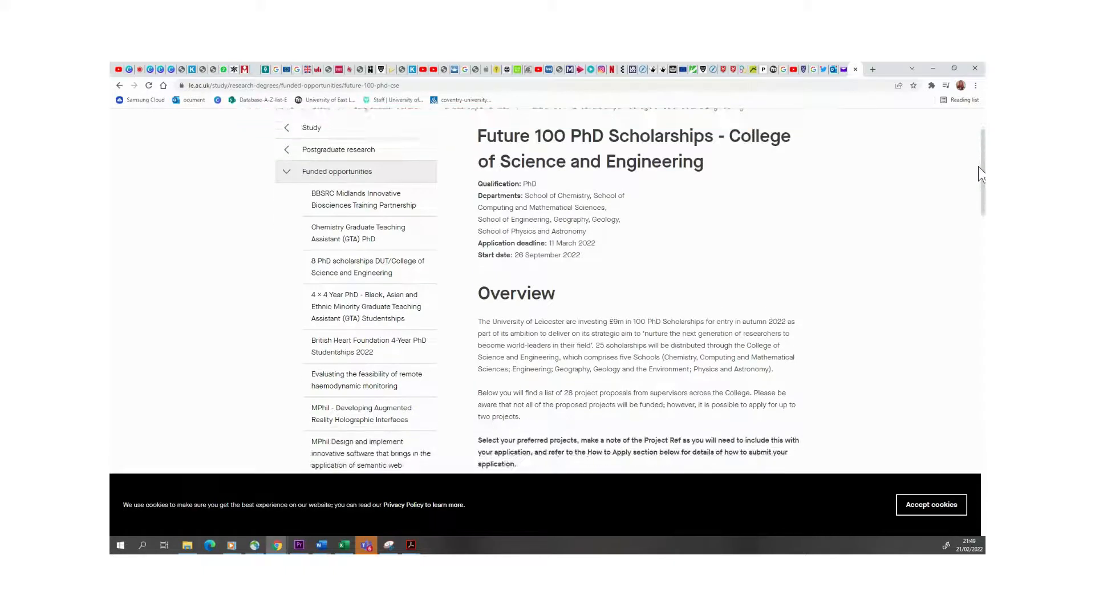
scroll(down, 3)
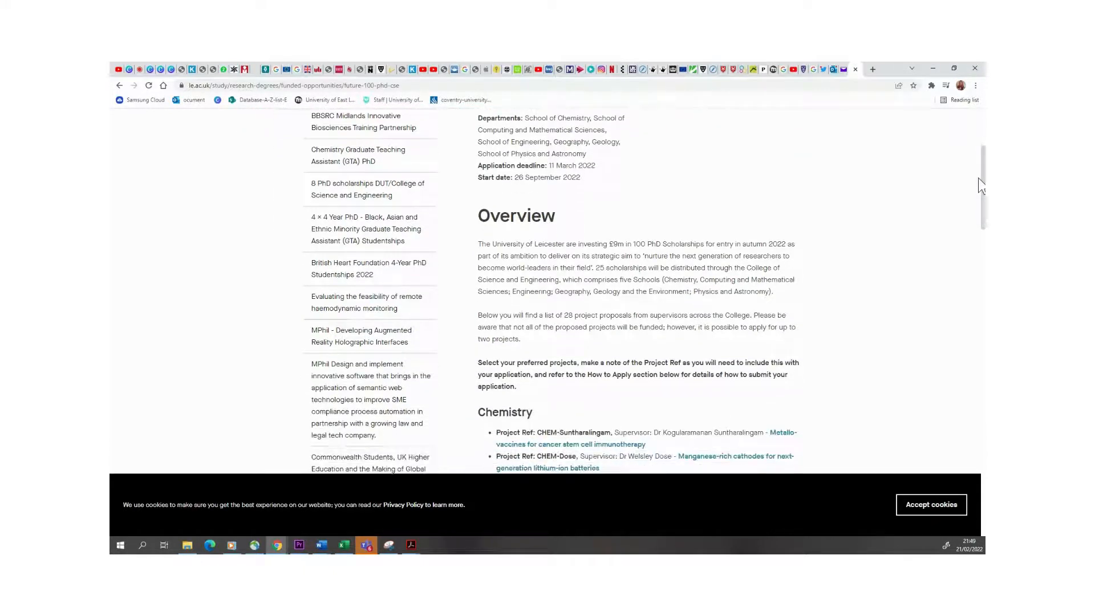
scroll(down, 3)
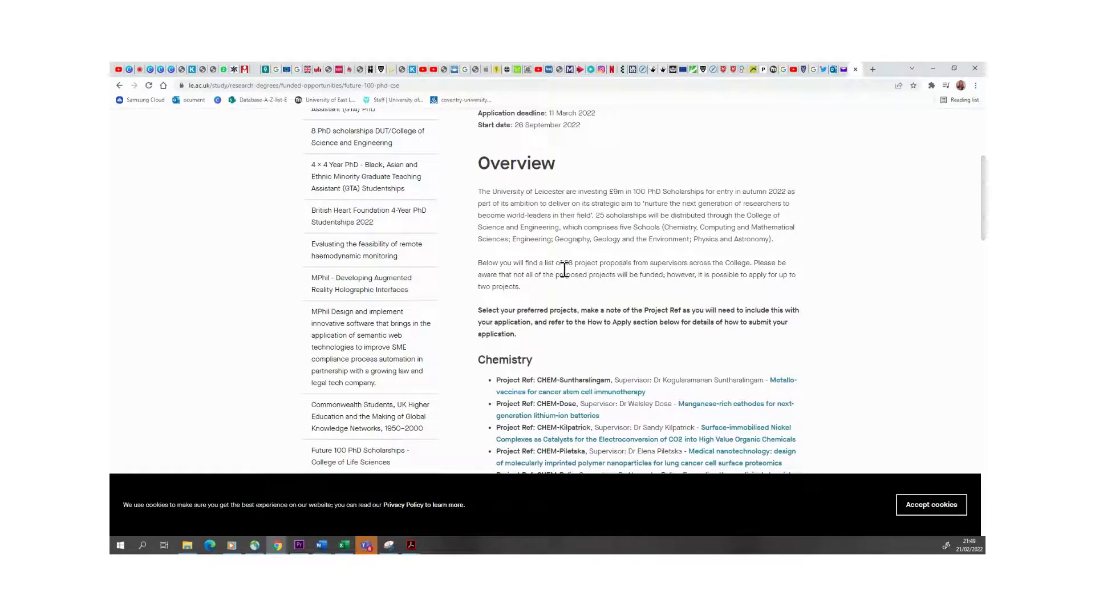
mouse_move(687, 215)
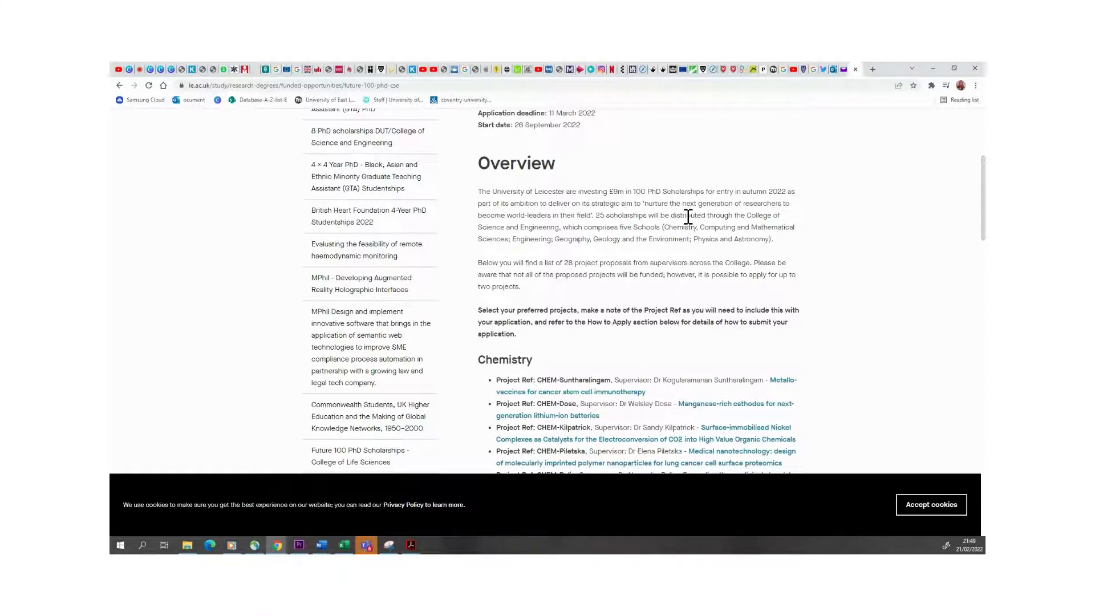
mouse_move(644, 256)
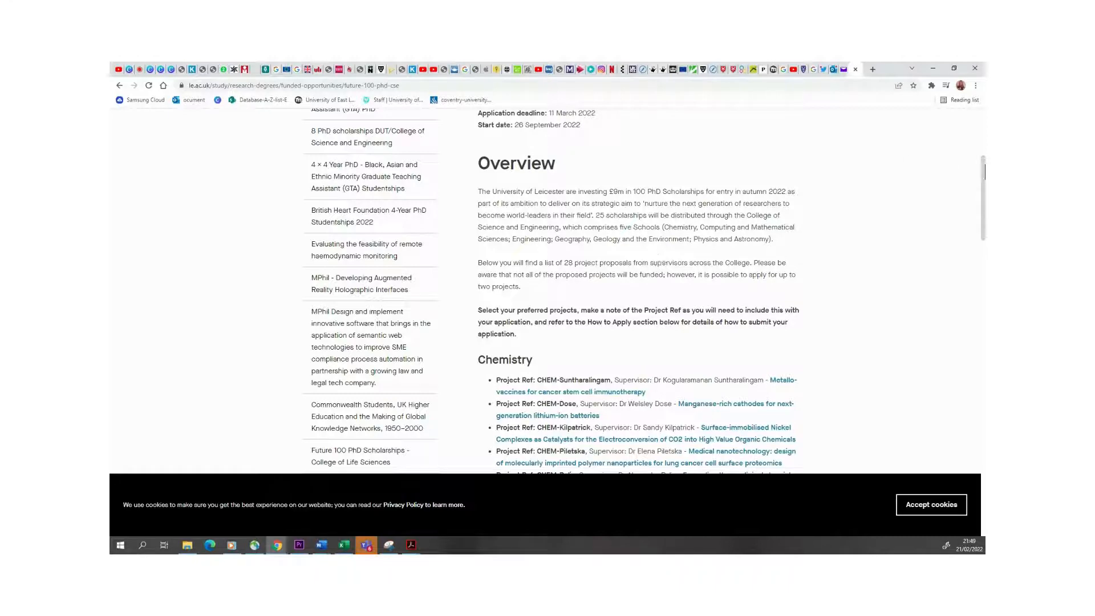
scroll(down, 3)
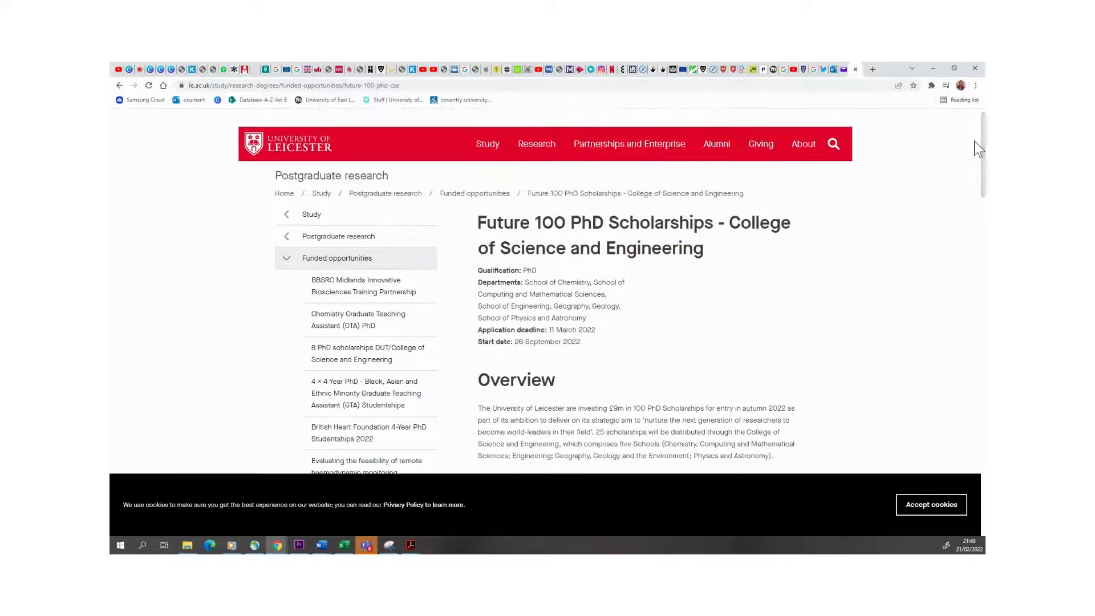
Step: Scroll the College of Social Sciences, Arts and Humanities scholarship page down to its Overview
scroll(down, 3)
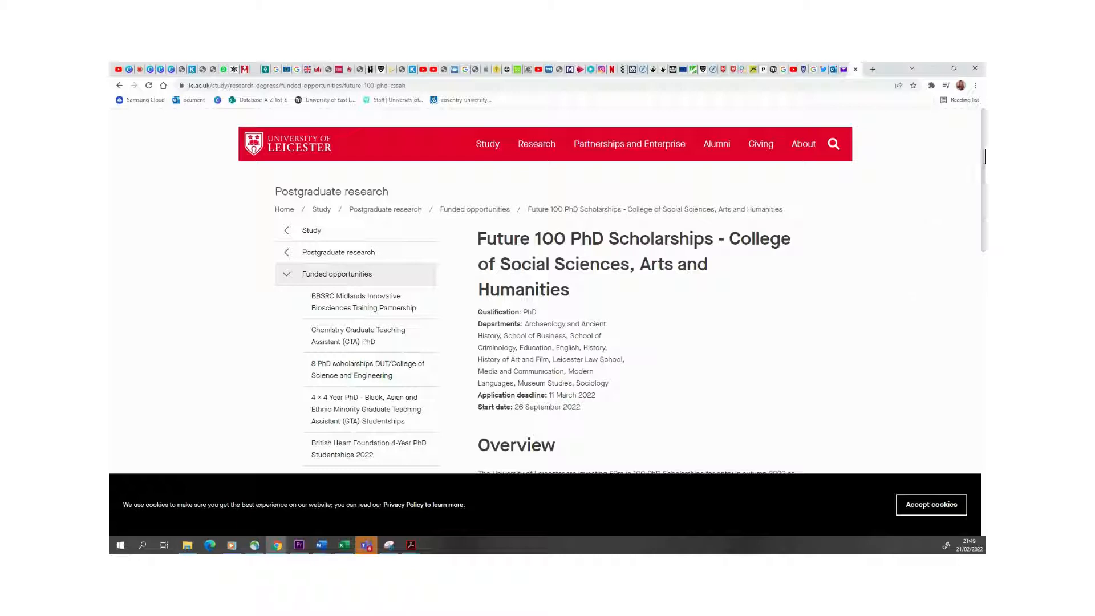
mouse_move(981, 204)
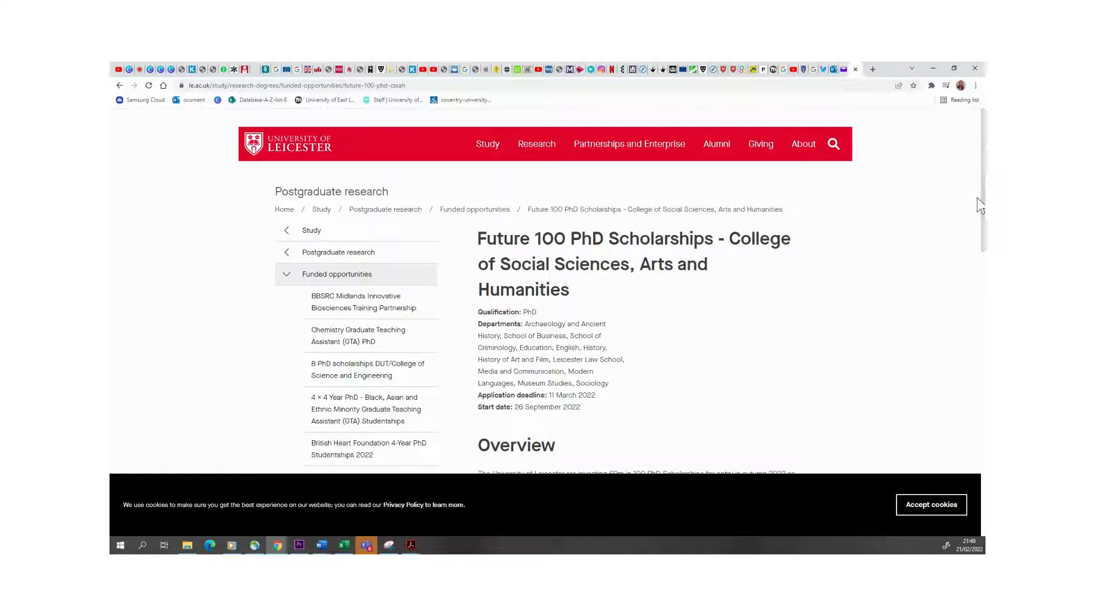
scroll(down, 3)
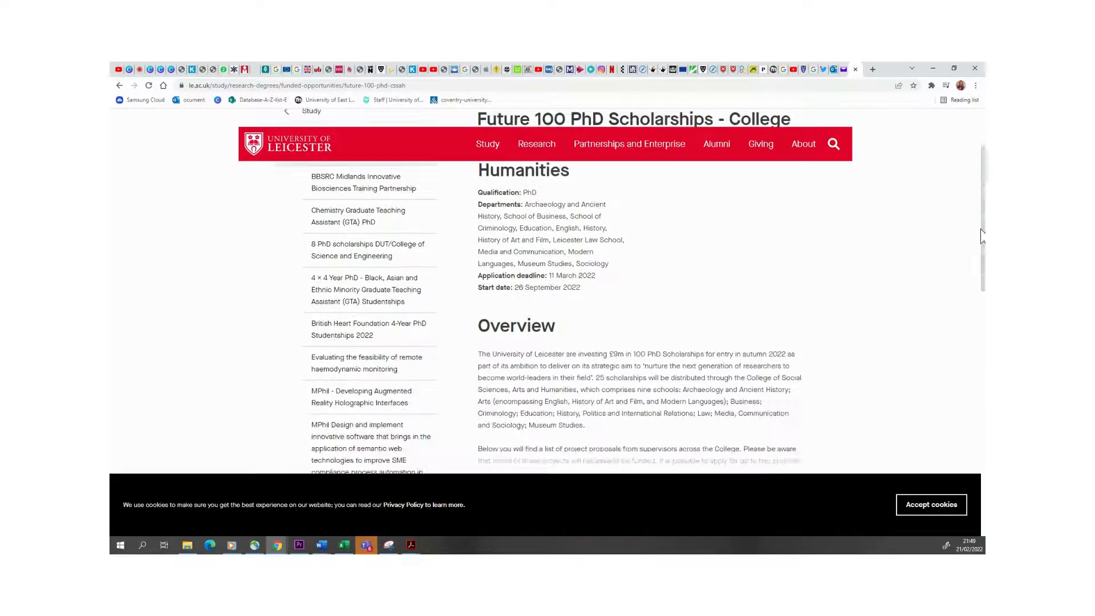
scroll(down, 3)
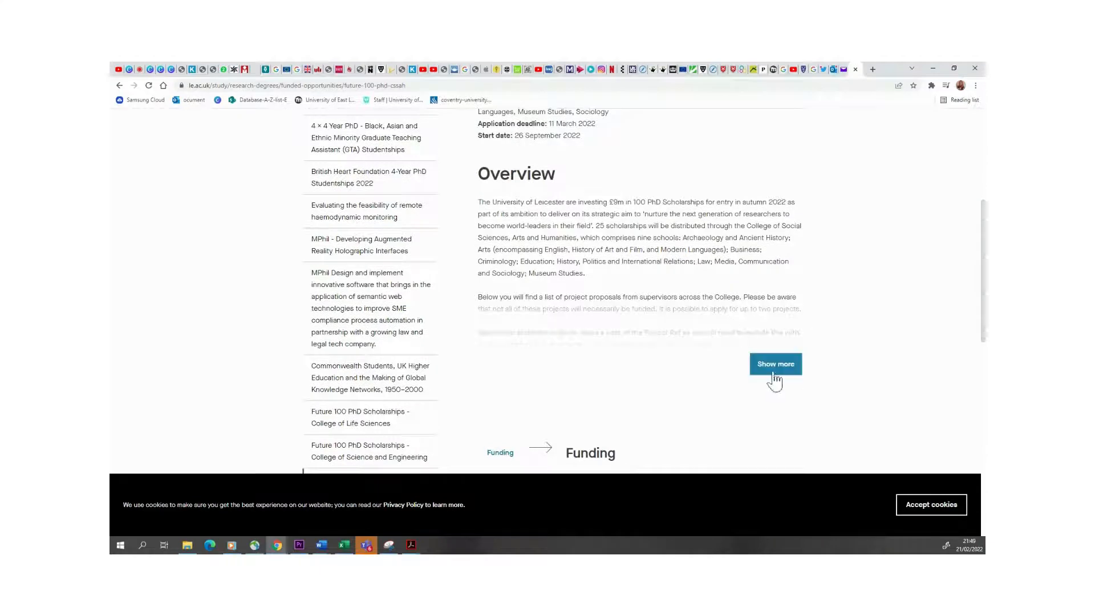
Step: Expand the project proposals with Show more and scroll through each school down to Funding
click(774, 364)
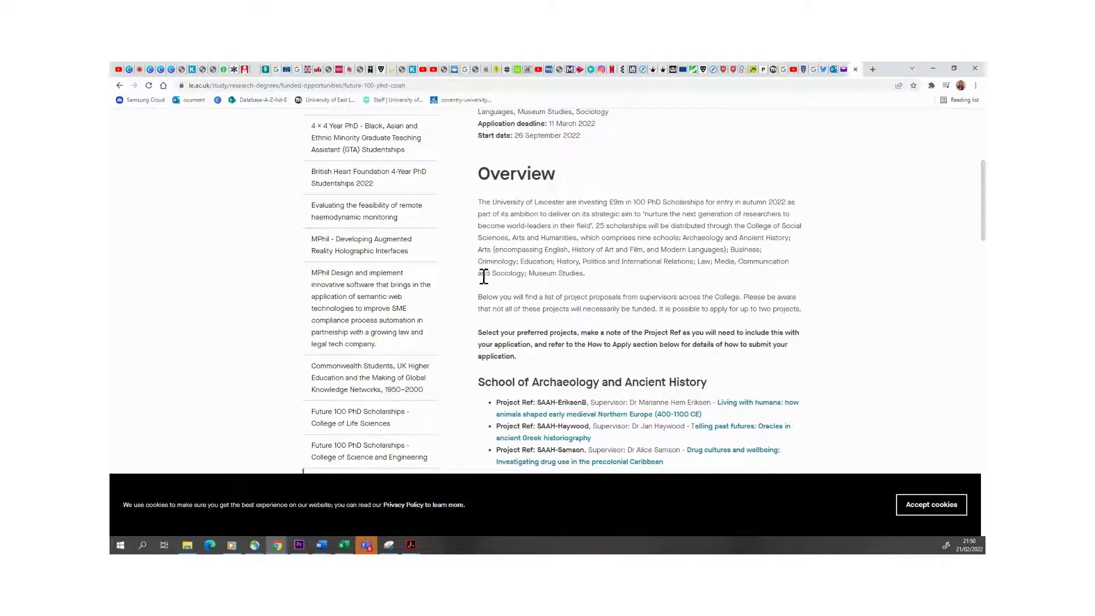
mouse_move(649, 280)
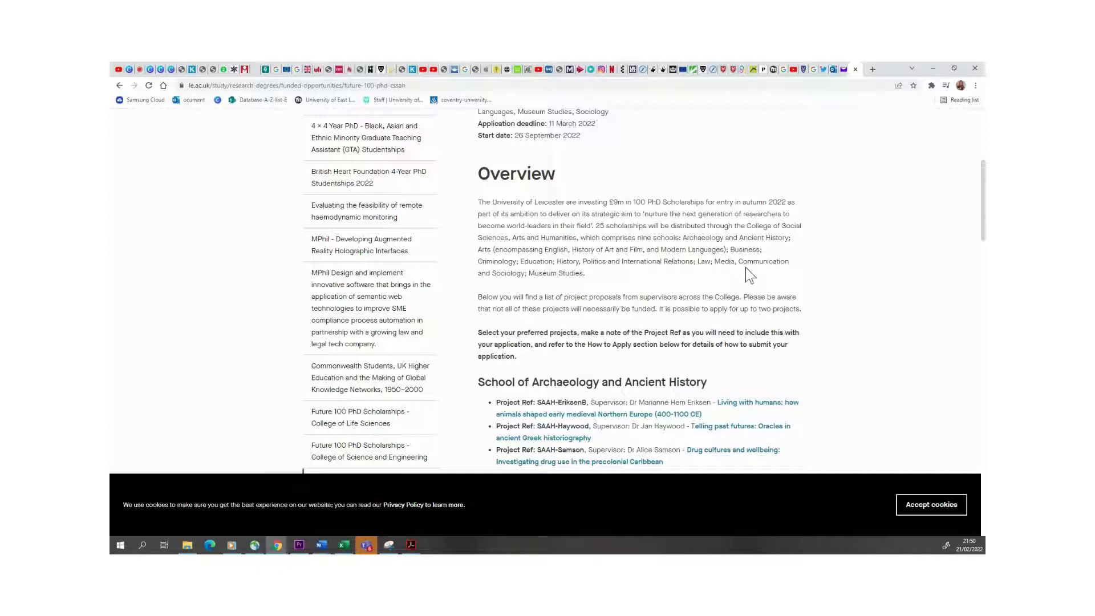
mouse_move(810, 273)
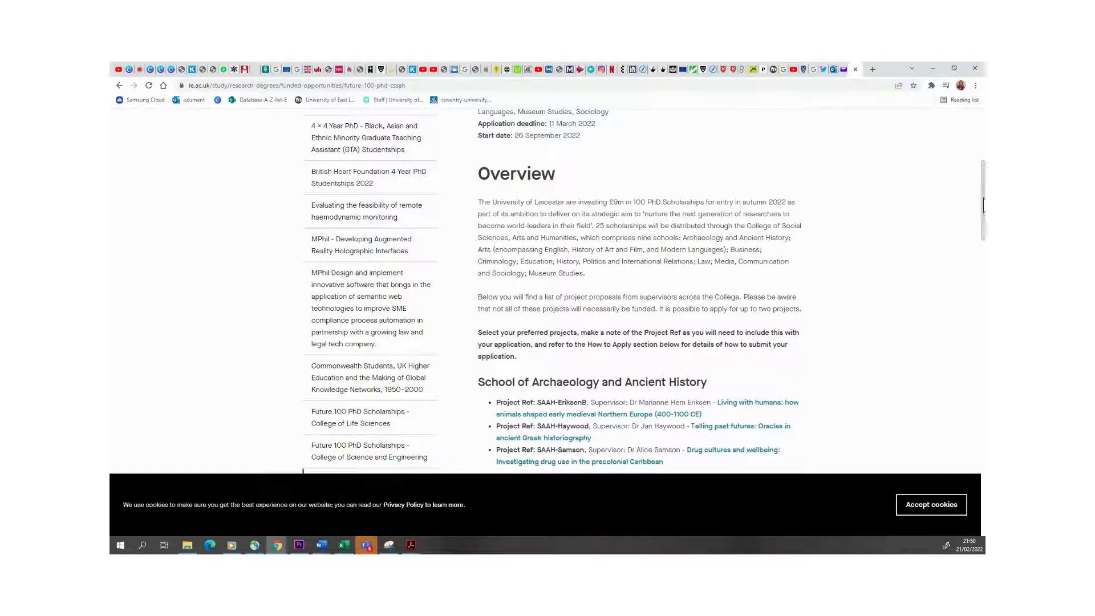
scroll(down, 3)
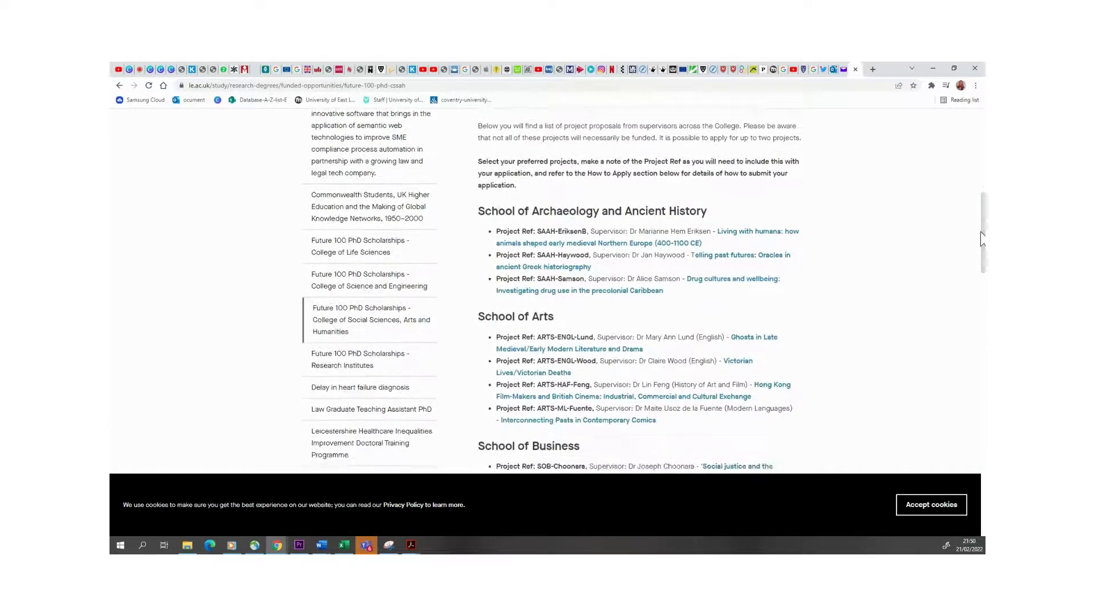
scroll(down, 3)
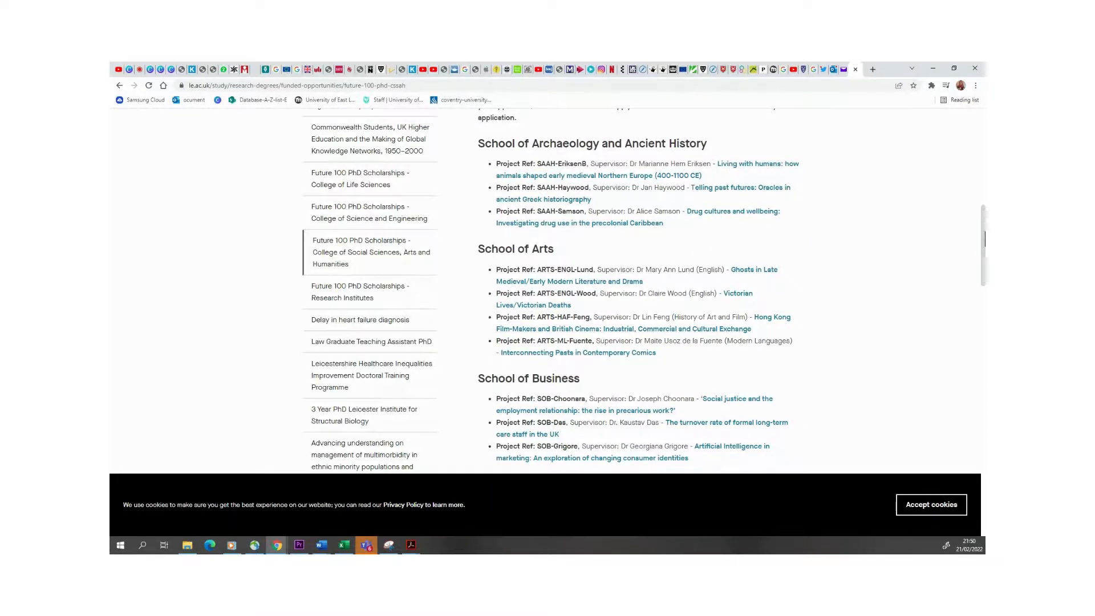
scroll(down, 3)
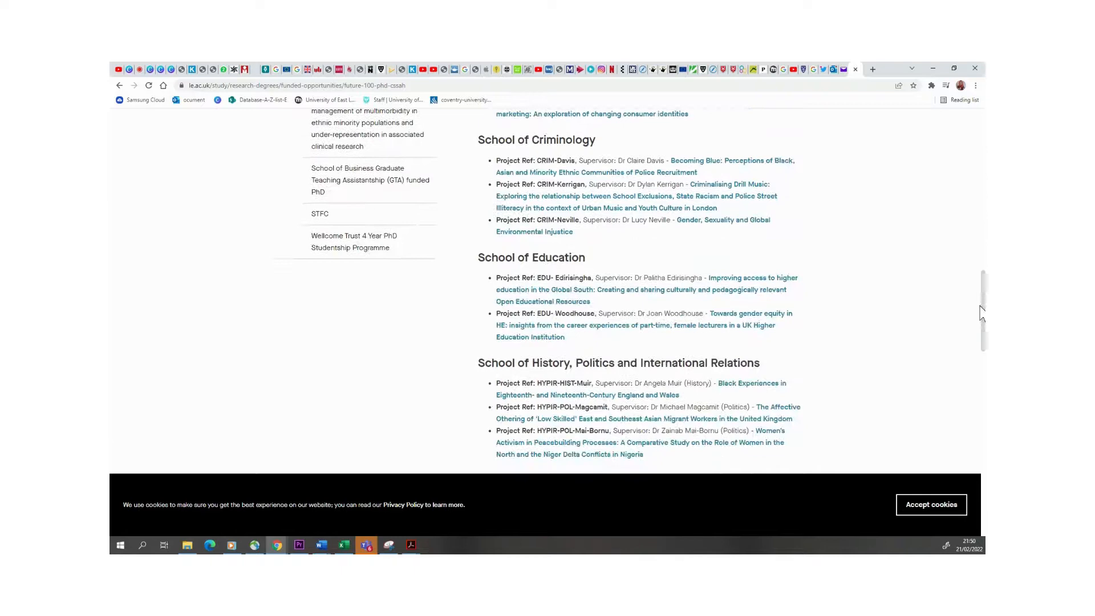
scroll(down, 3)
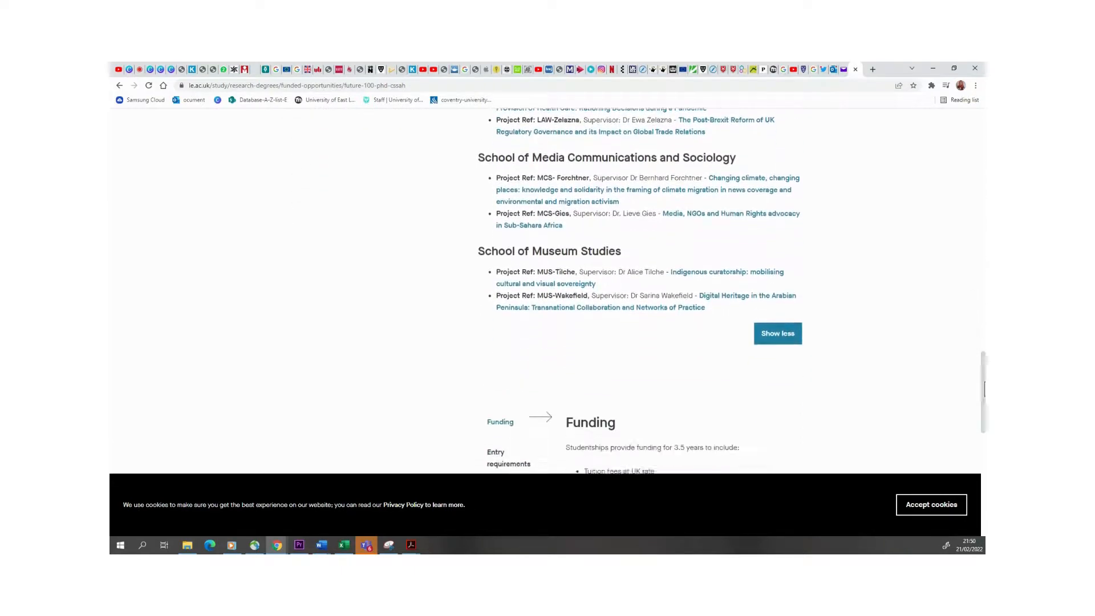
scroll(down, 3)
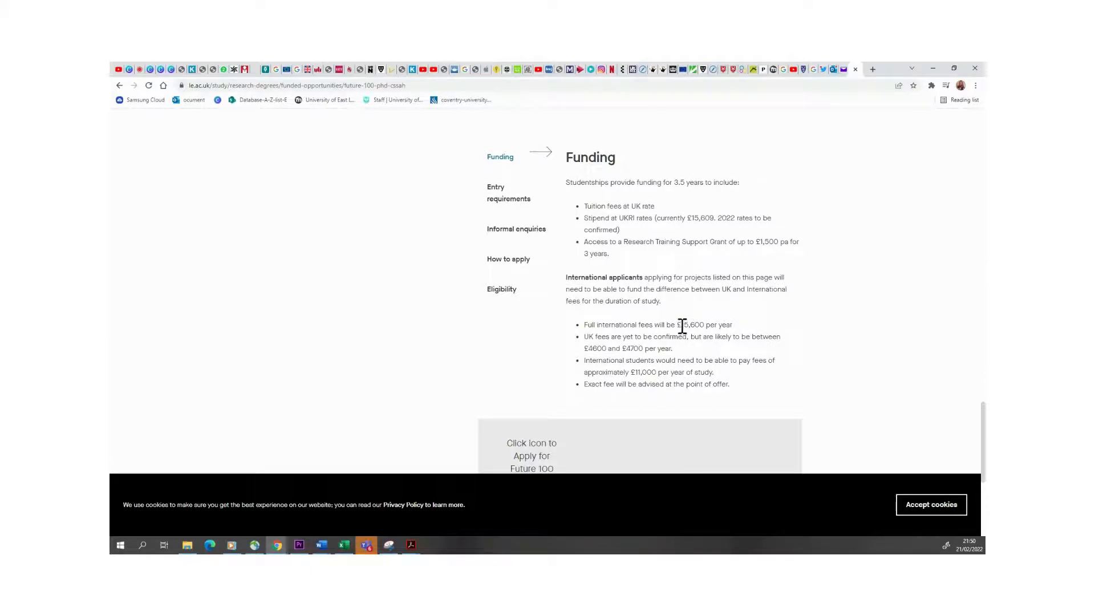
Step: Double-click to select the £15,600 full international fee, then the £11,000 international fee
double_click(691, 325)
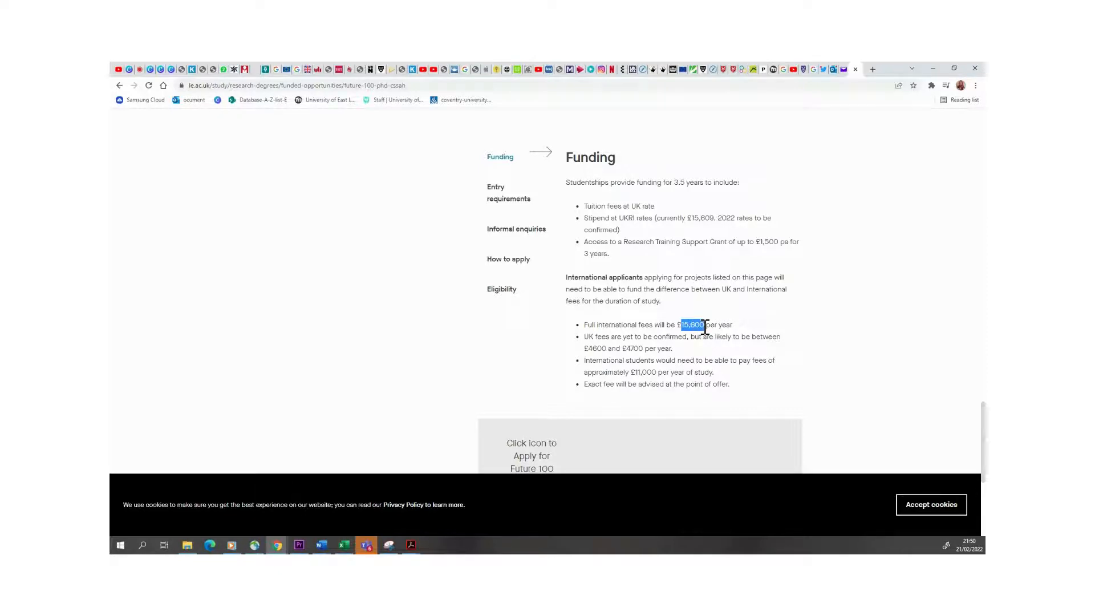
mouse_move(634, 370)
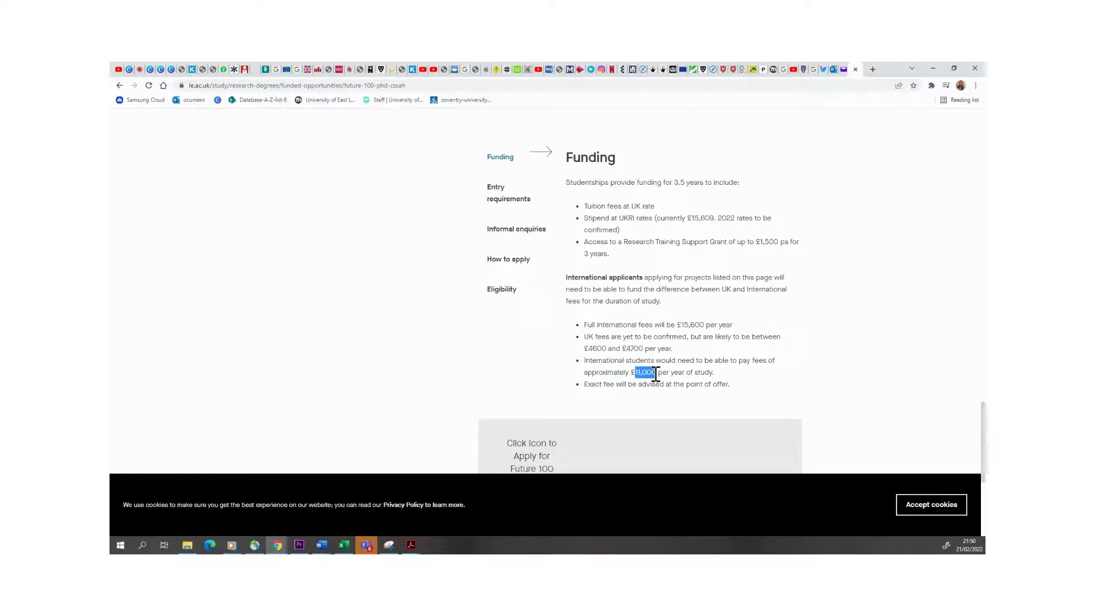
double_click(698, 218)
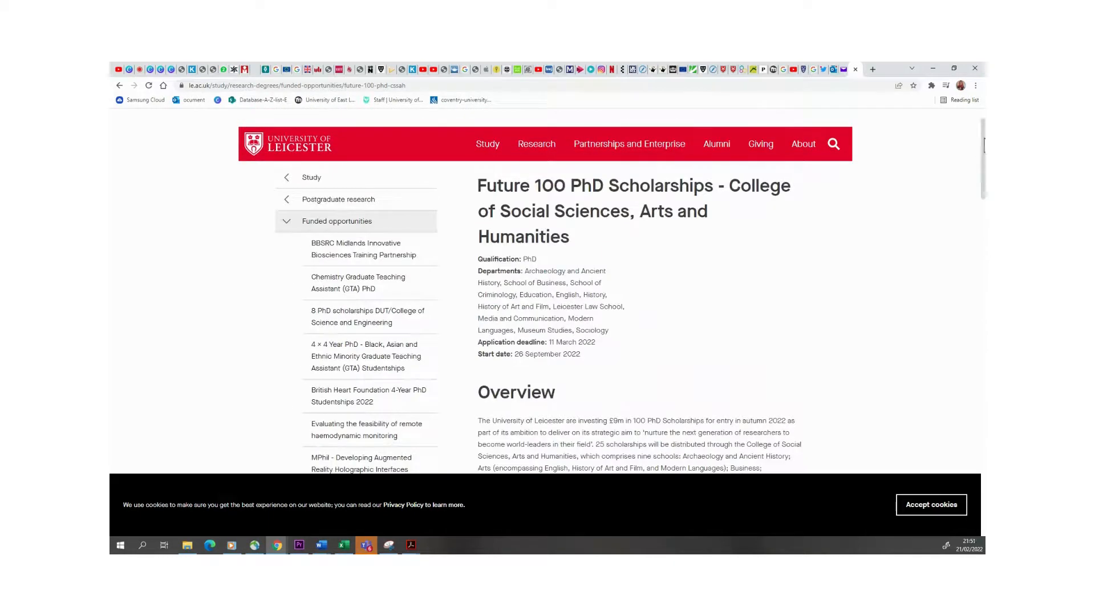
scroll(down, 3)
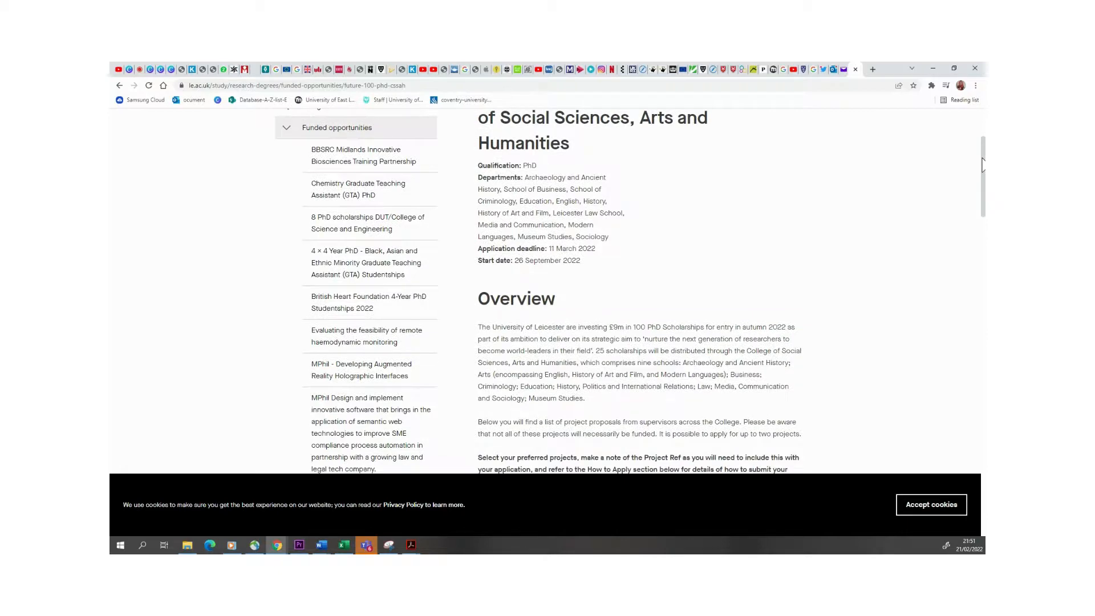
scroll(down, 3)
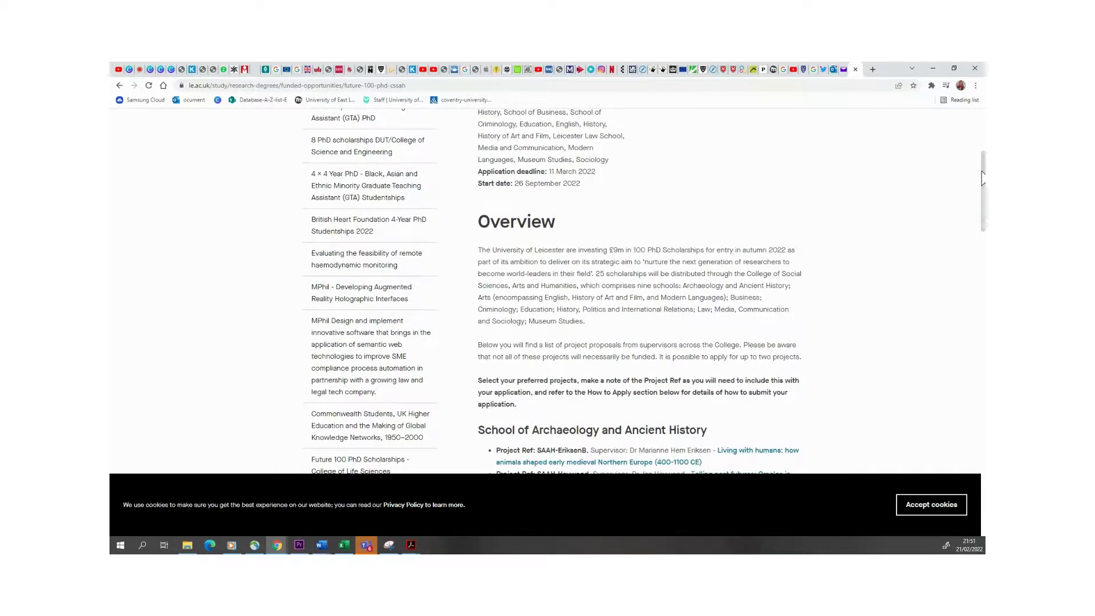
scroll(down, 3)
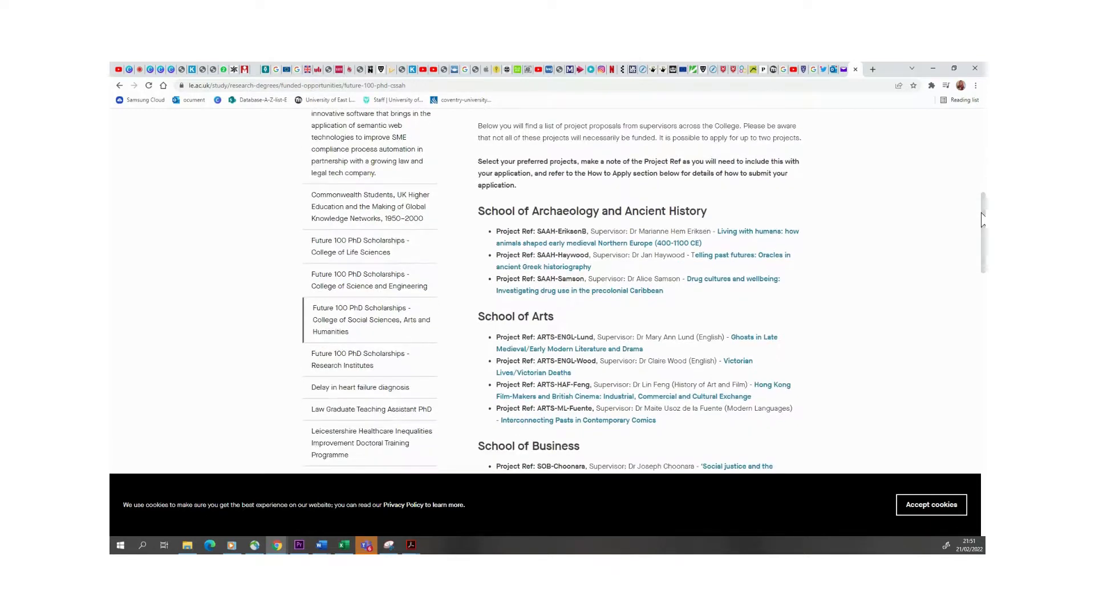
scroll(down, 3)
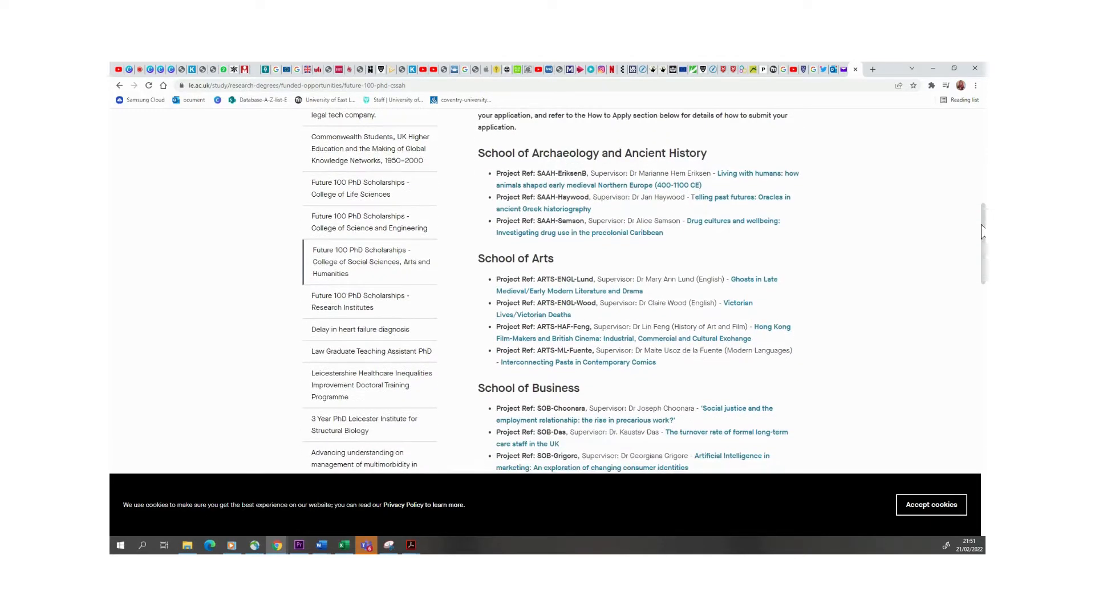
scroll(down, 3)
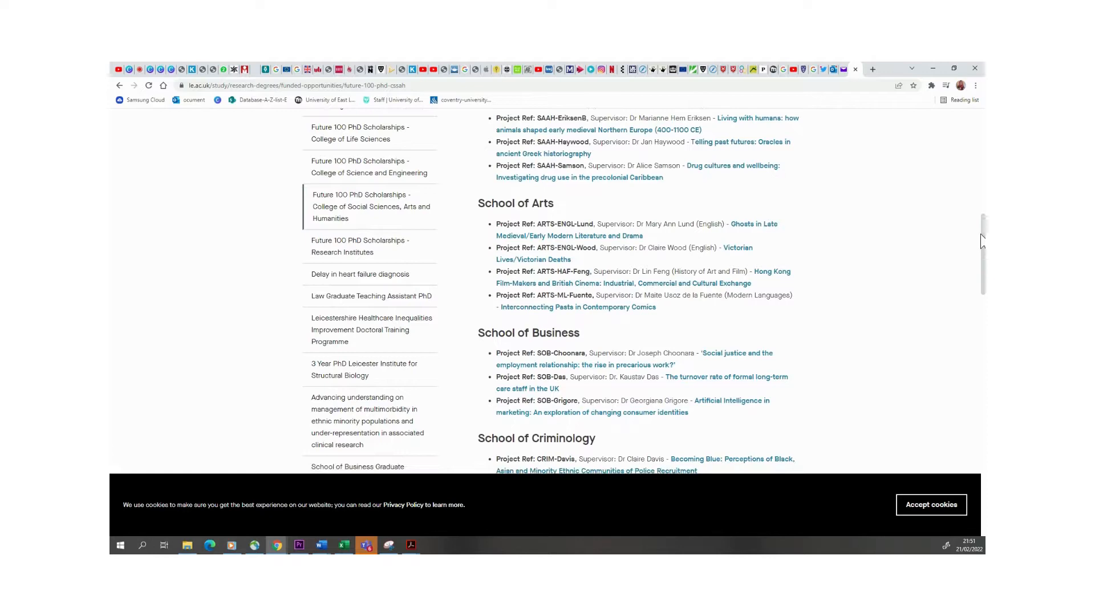
scroll(up, 3)
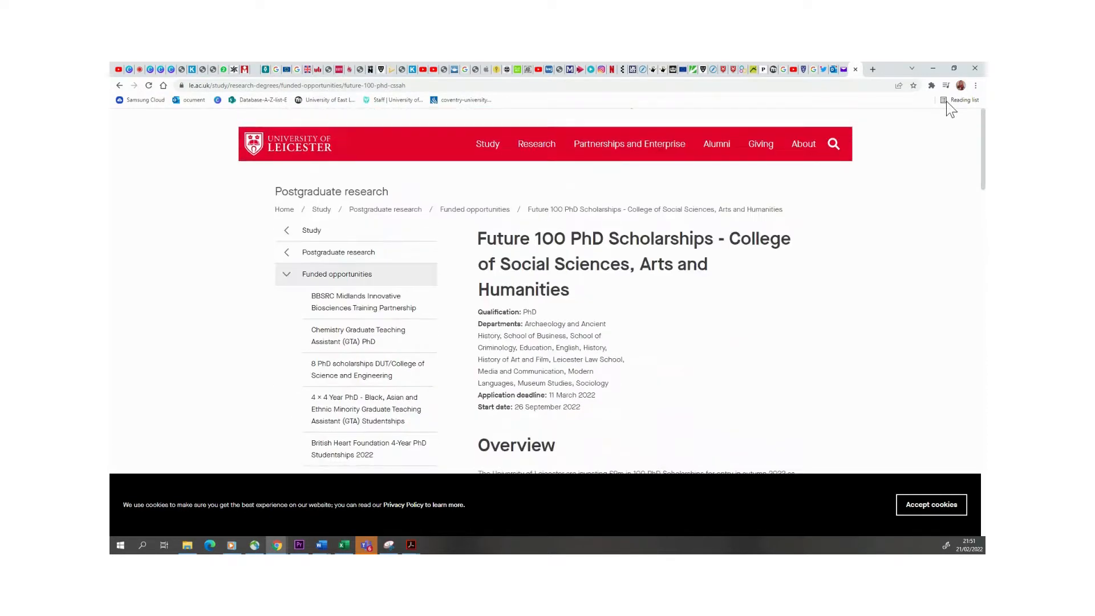
mouse_move(365, 152)
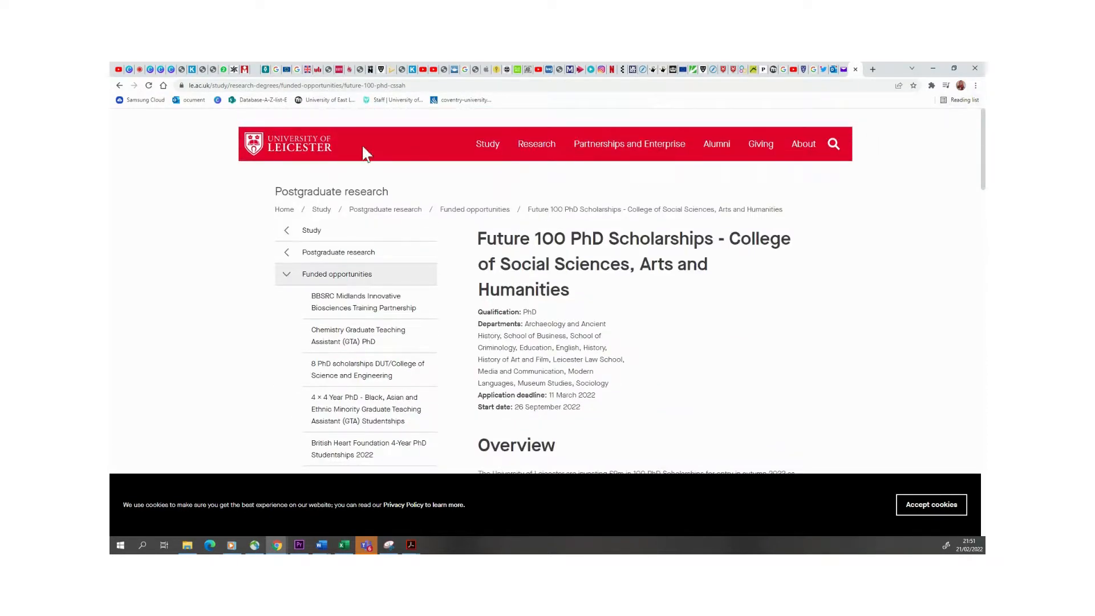
mouse_move(957, 202)
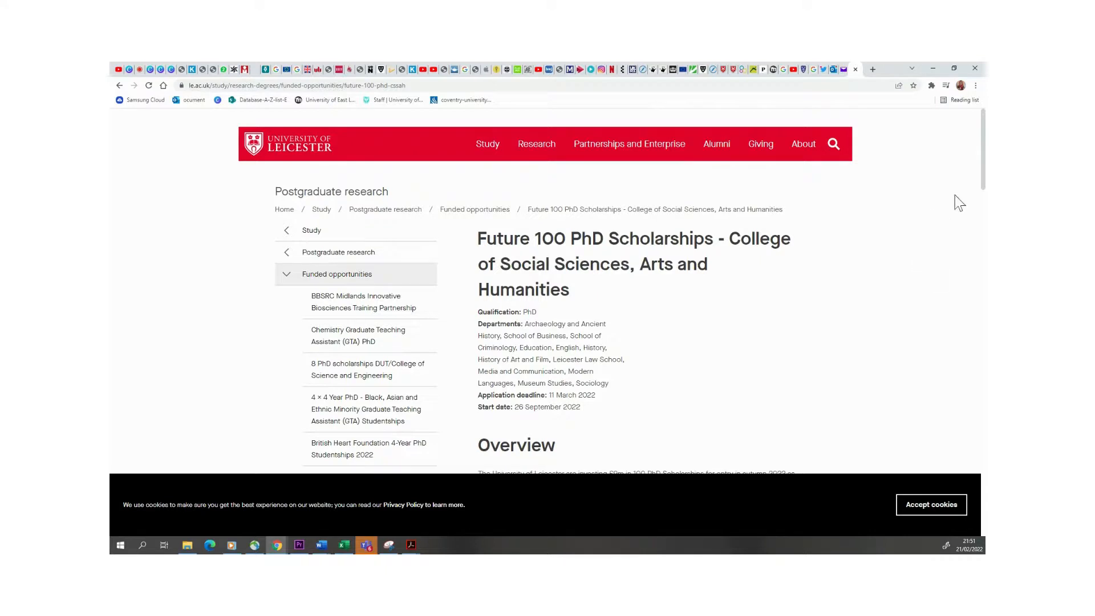
mouse_move(625, 349)
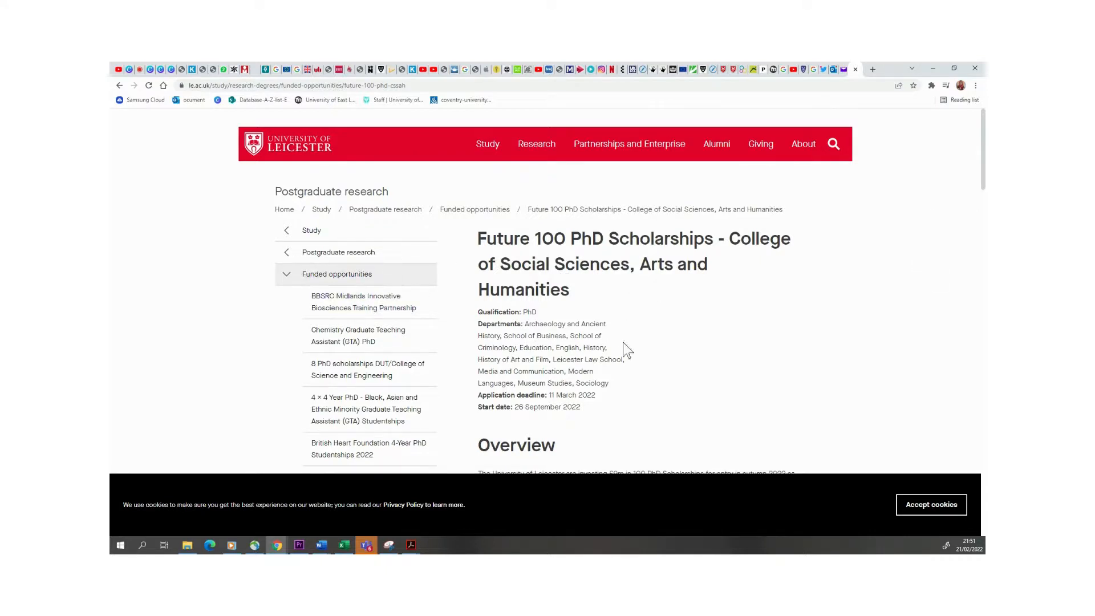
mouse_move(678, 381)
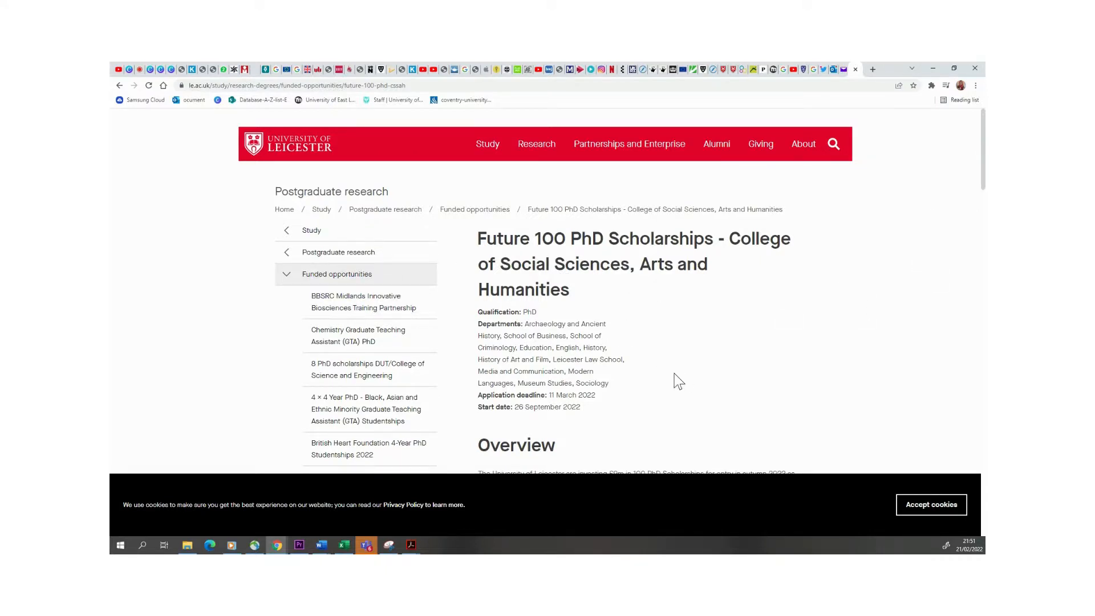
mouse_move(862, 354)
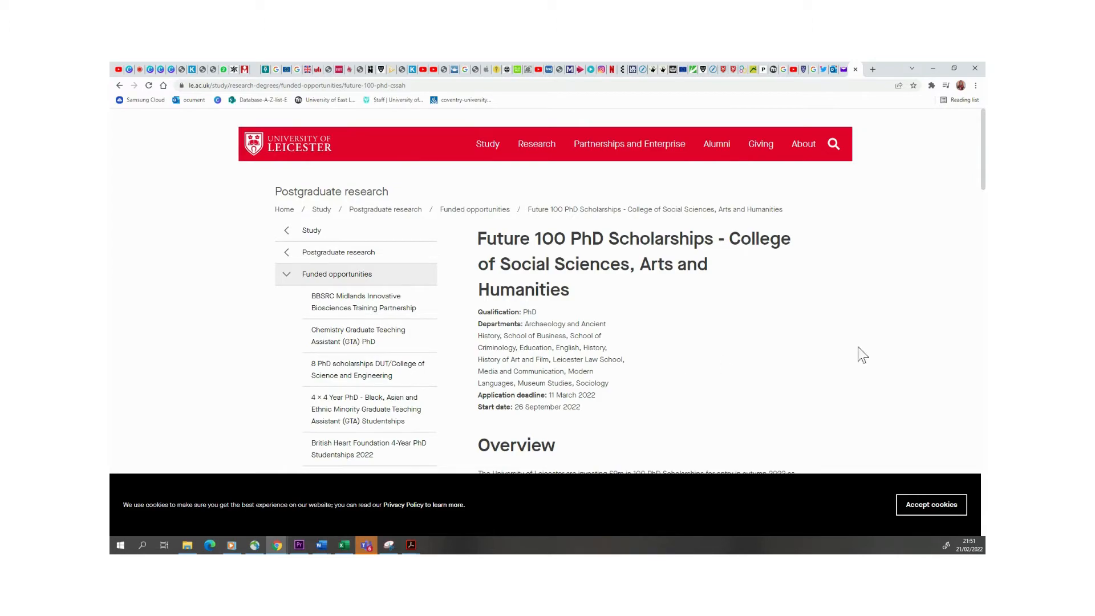